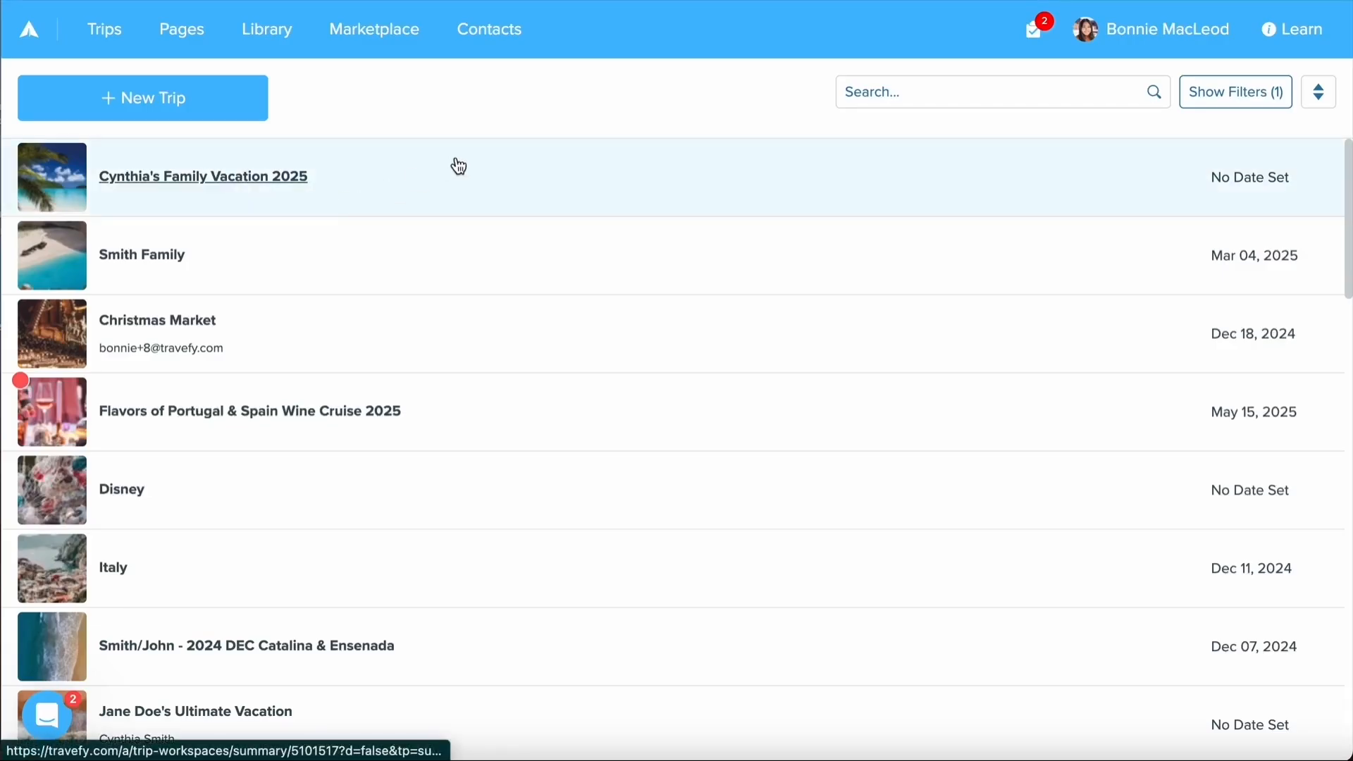
mouse_move(520, 133)
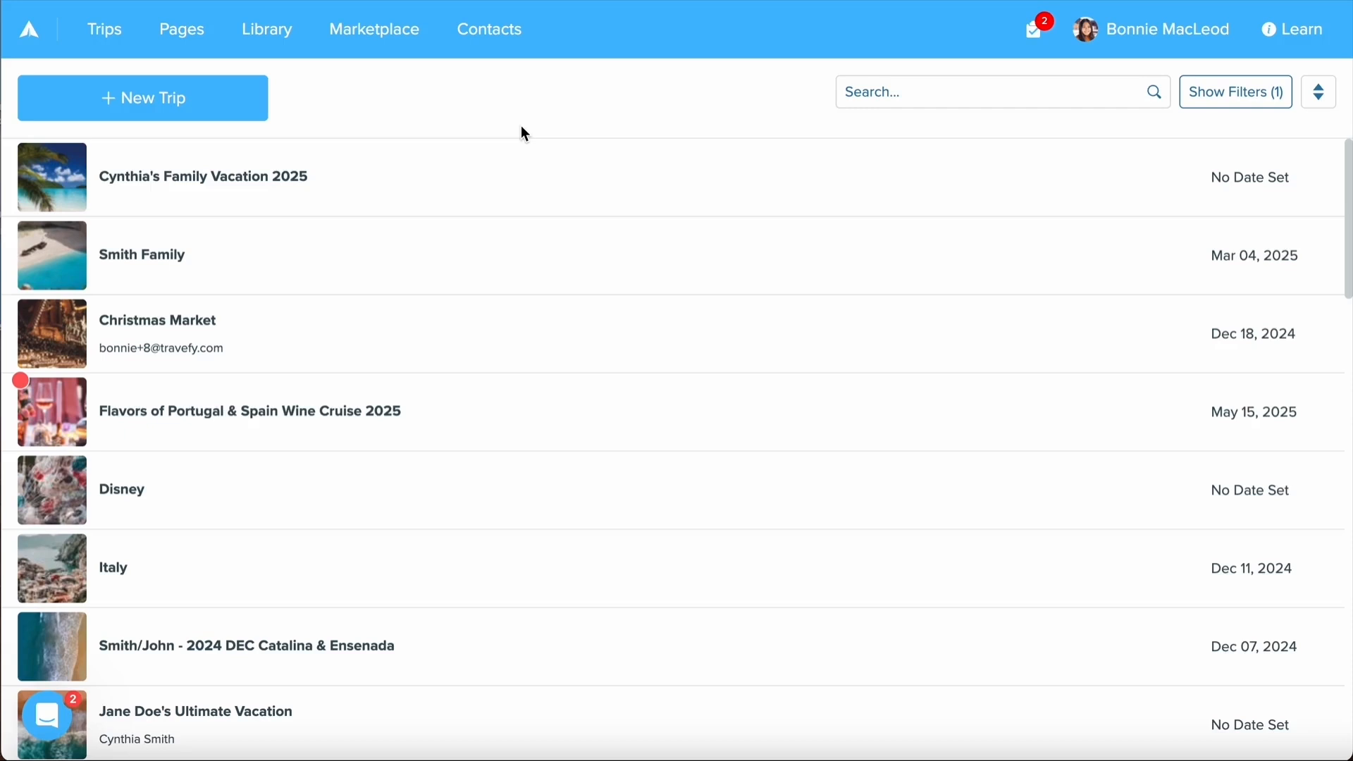
Reveal the trip list's filter bar with Show Filters
scroll("down", 3)
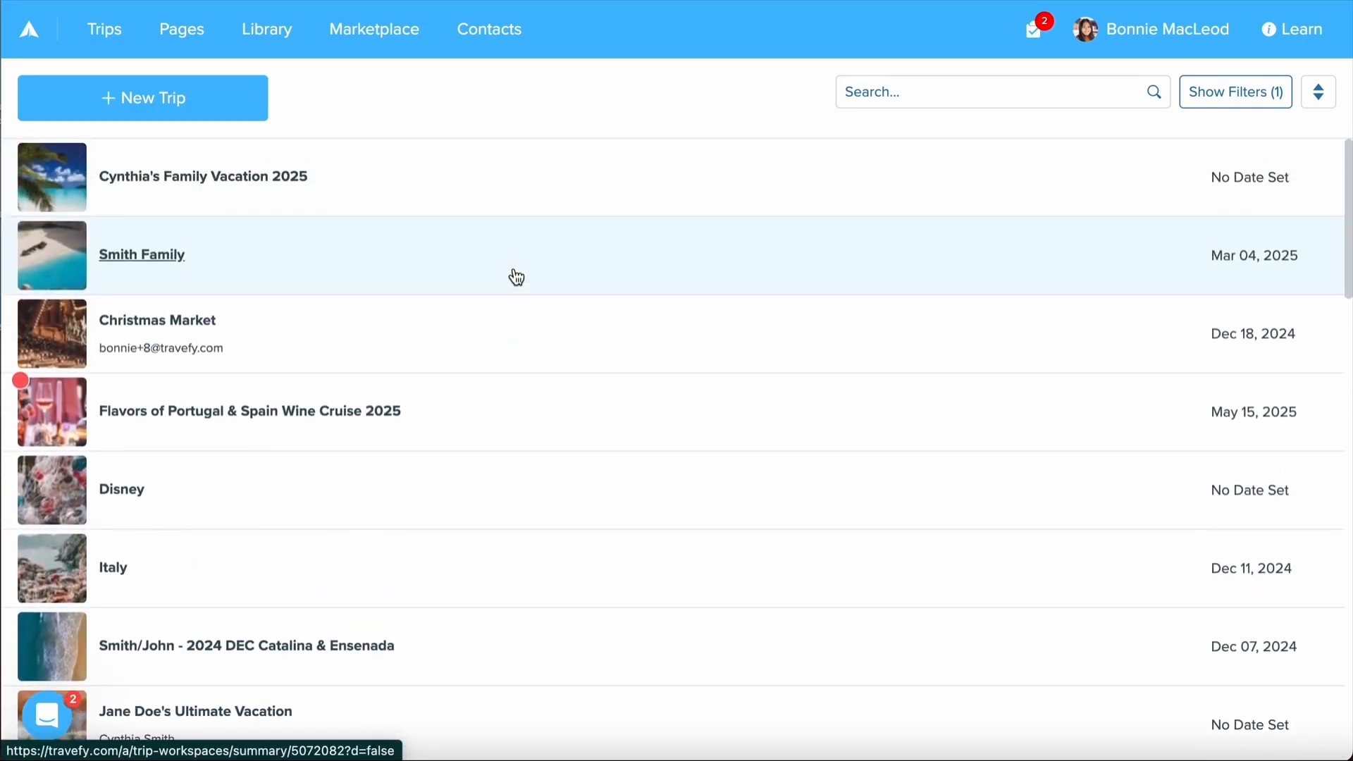
left_click(1001, 93)
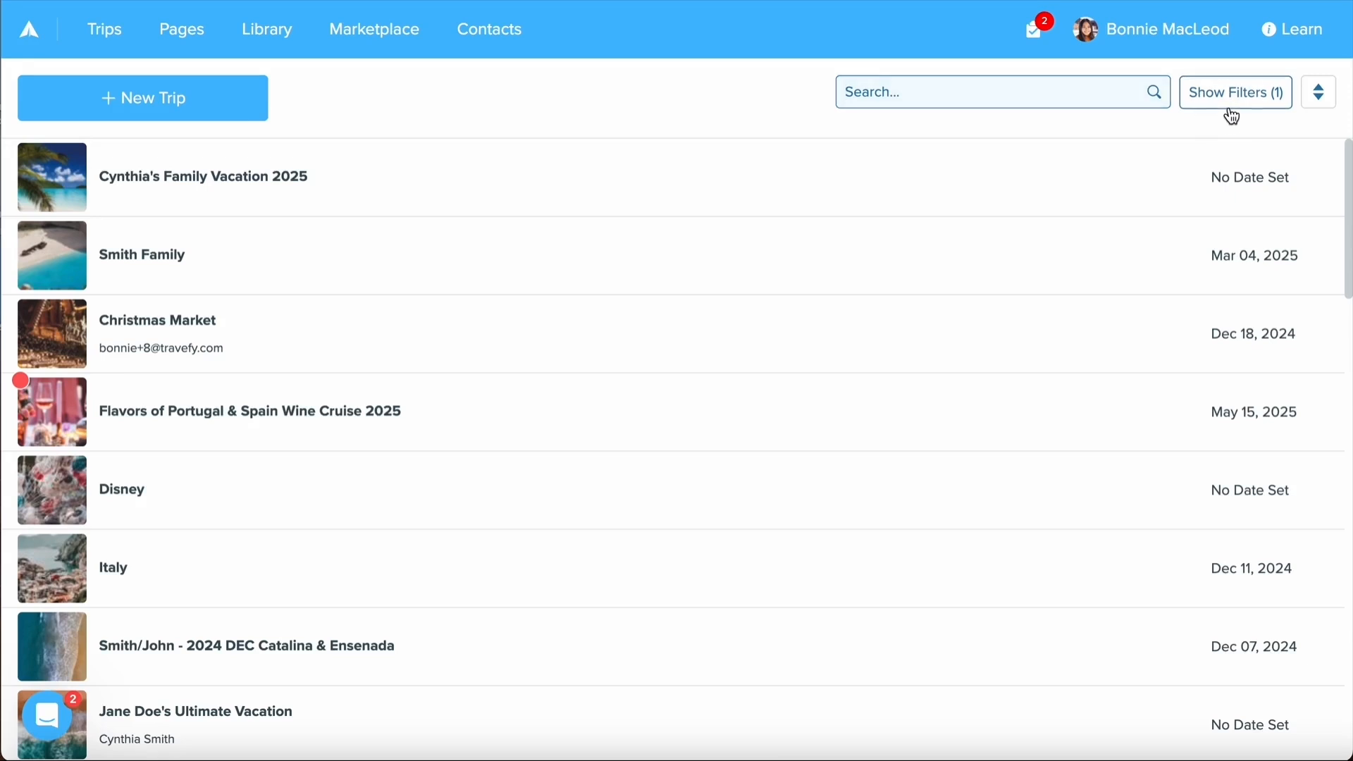
left_click(1233, 91)
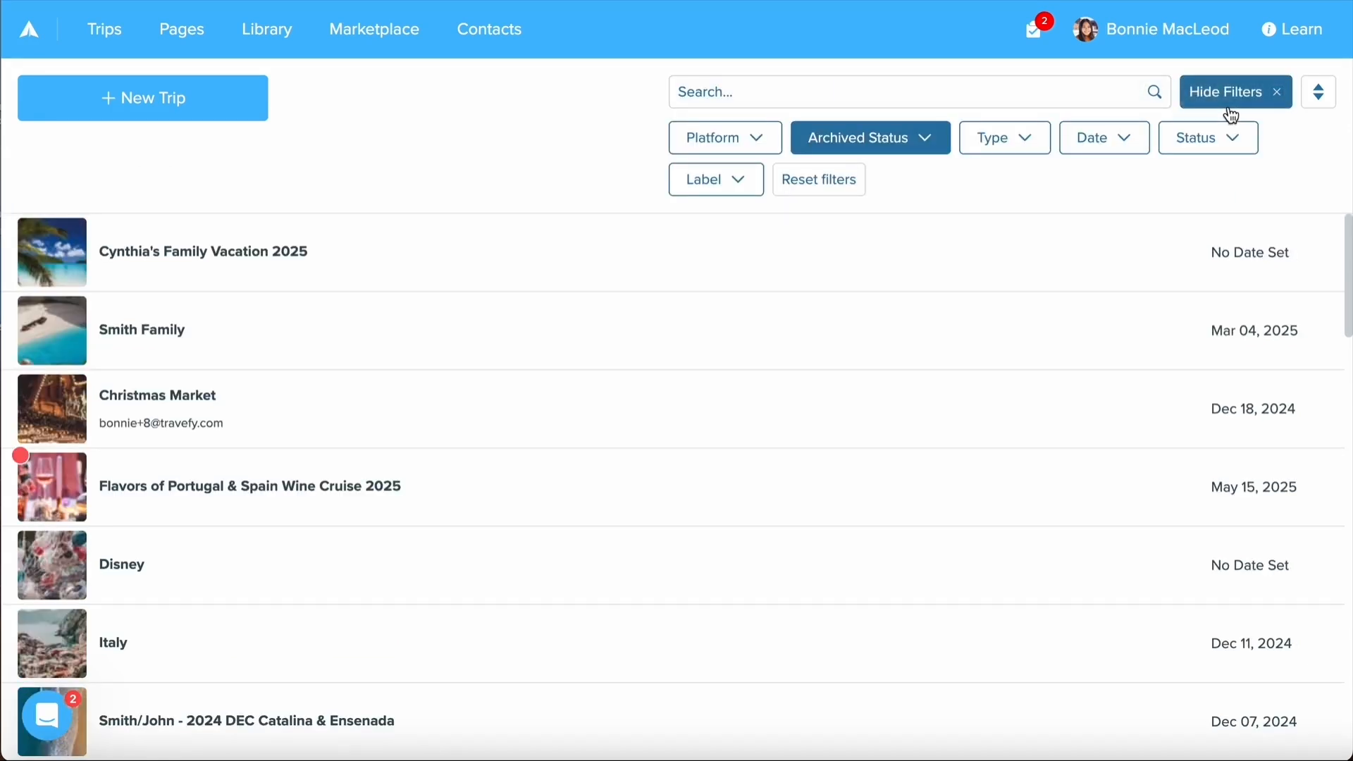
mouse_move(725, 137)
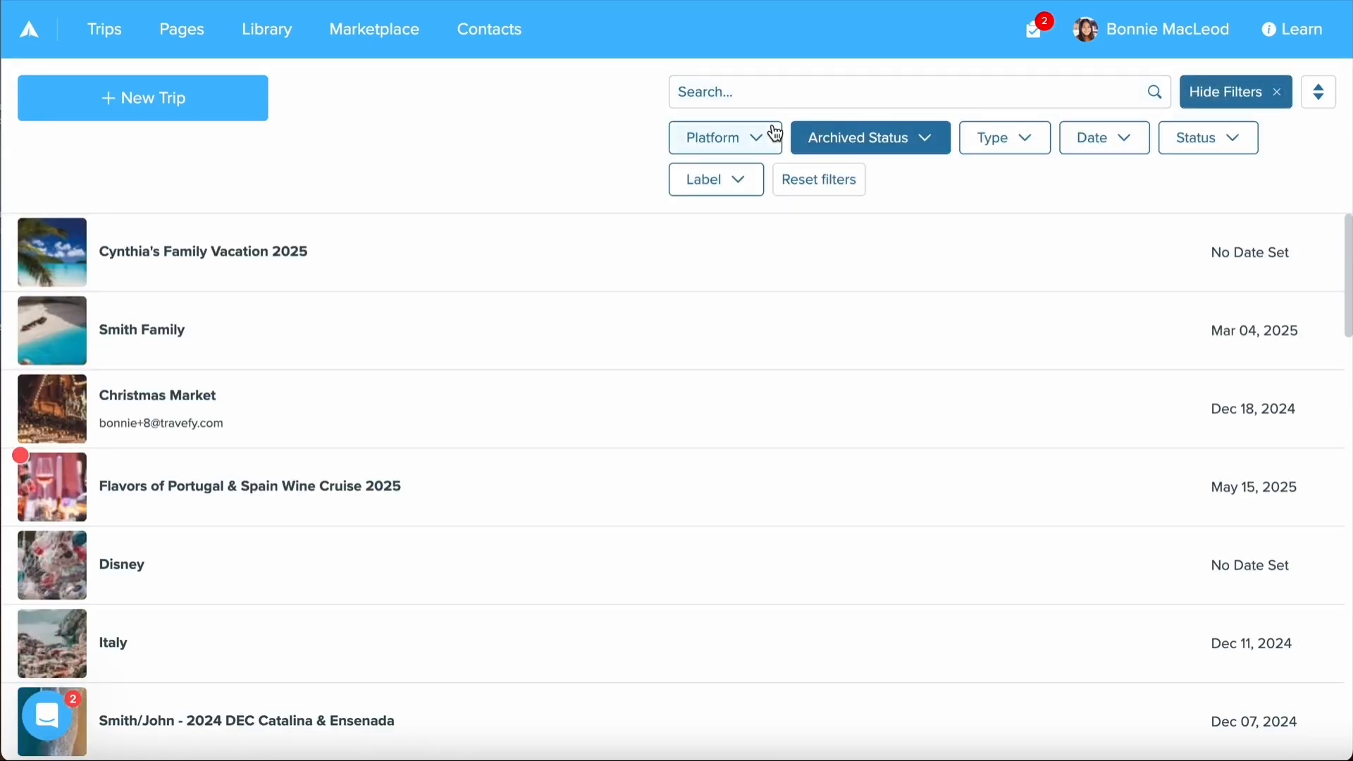
Review the Platform, Archived Status, Type, Date and Label filter choices without applying any
left_click(725, 137)
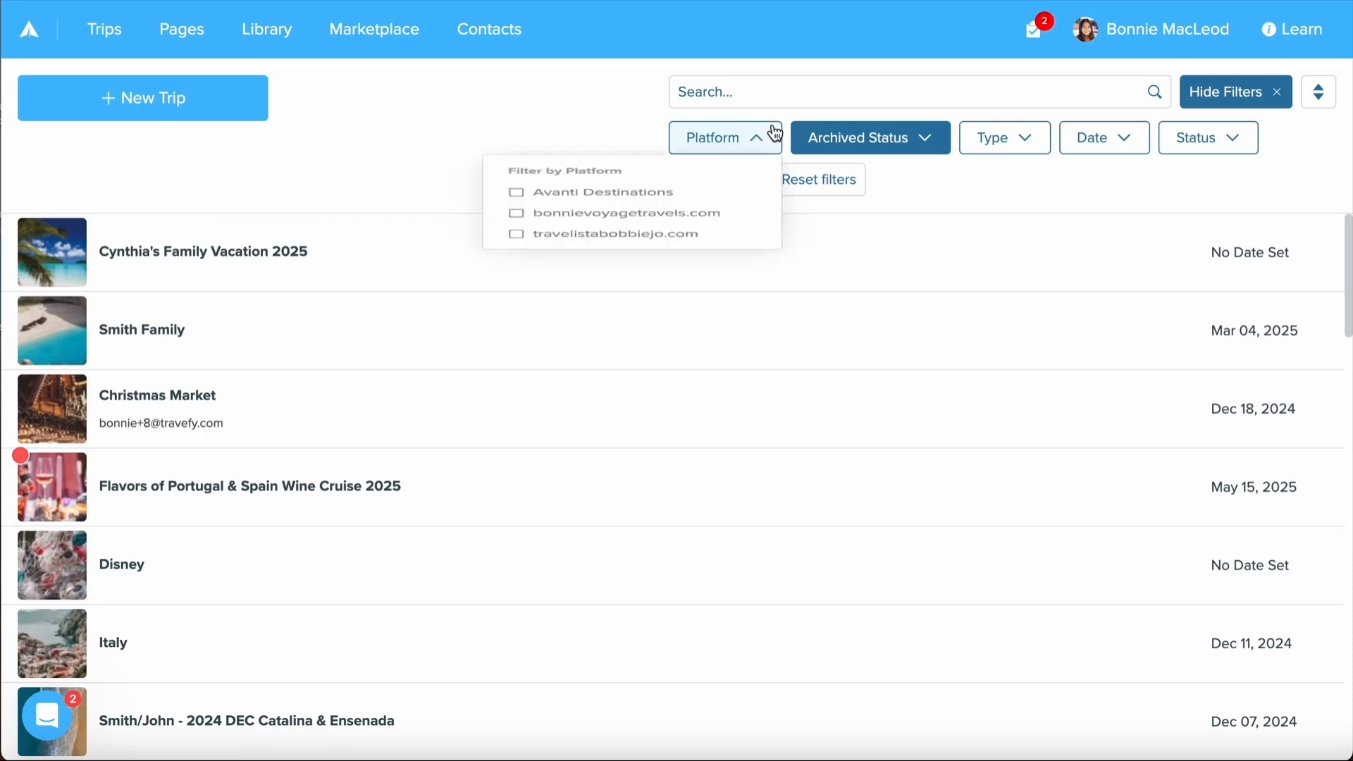
left_click(870, 136)
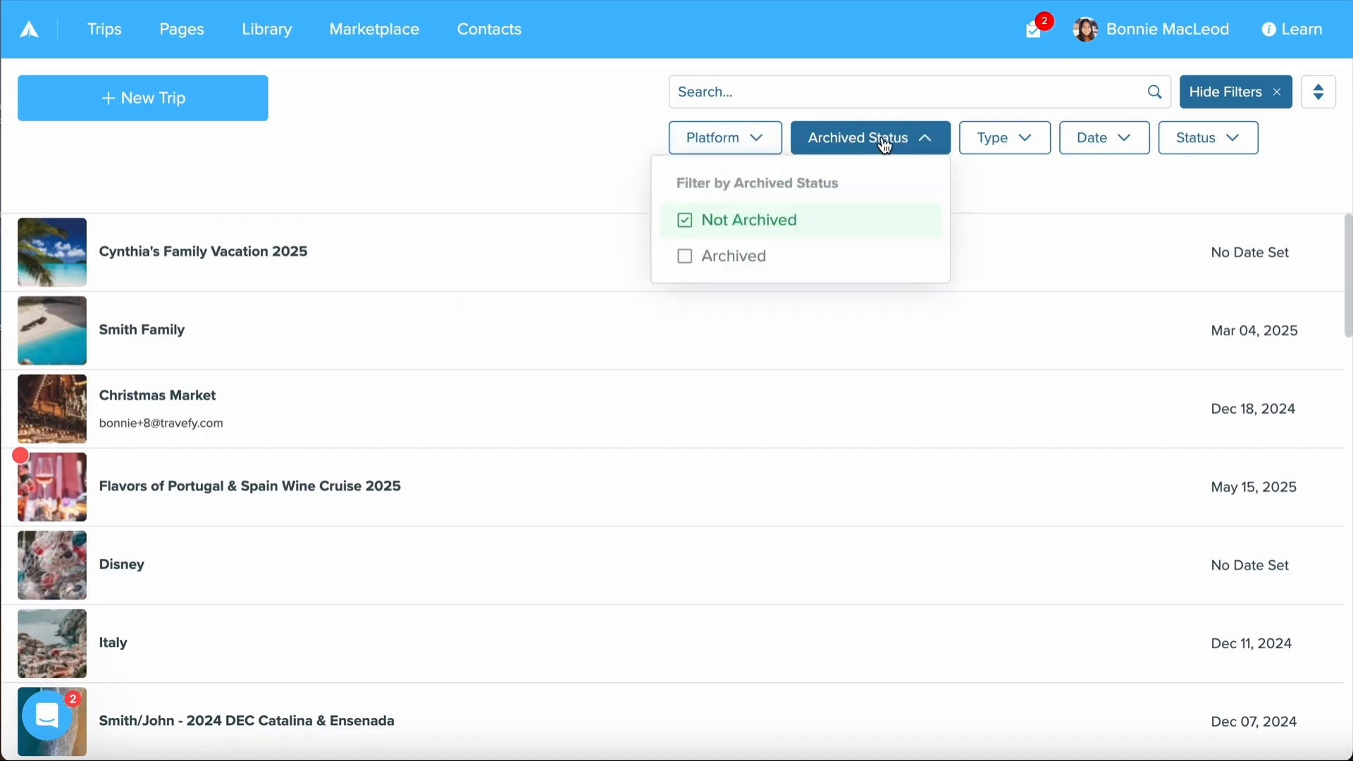
left_click(1004, 137)
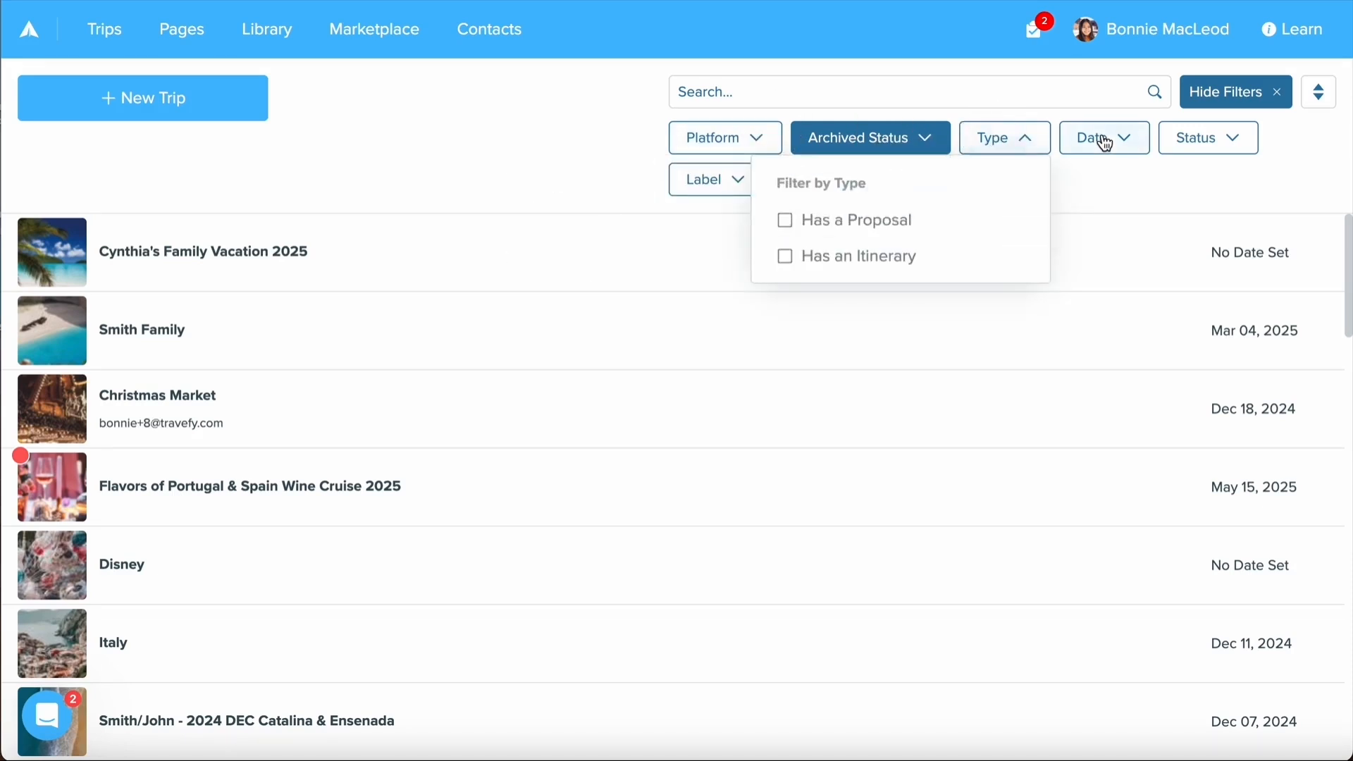
left_click(1206, 137)
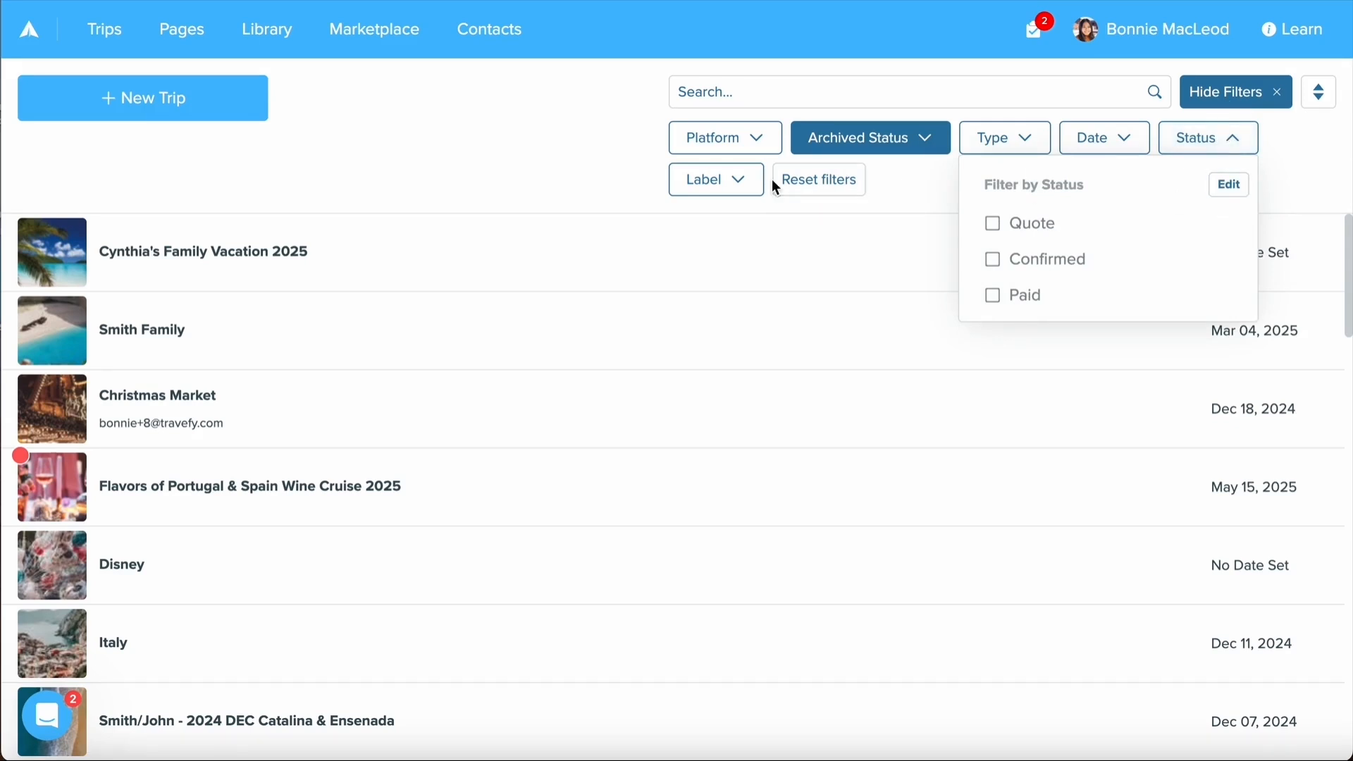
left_click(714, 179)
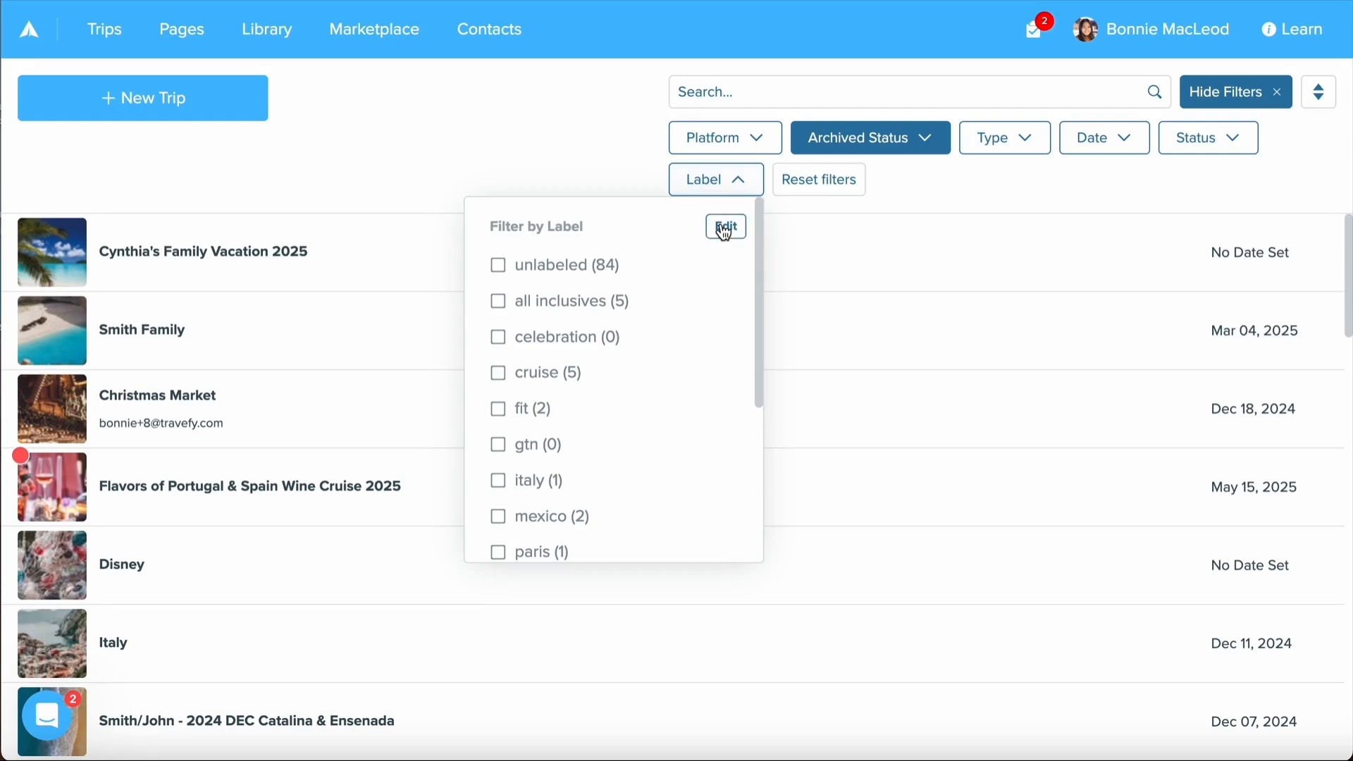
left_click(714, 179)
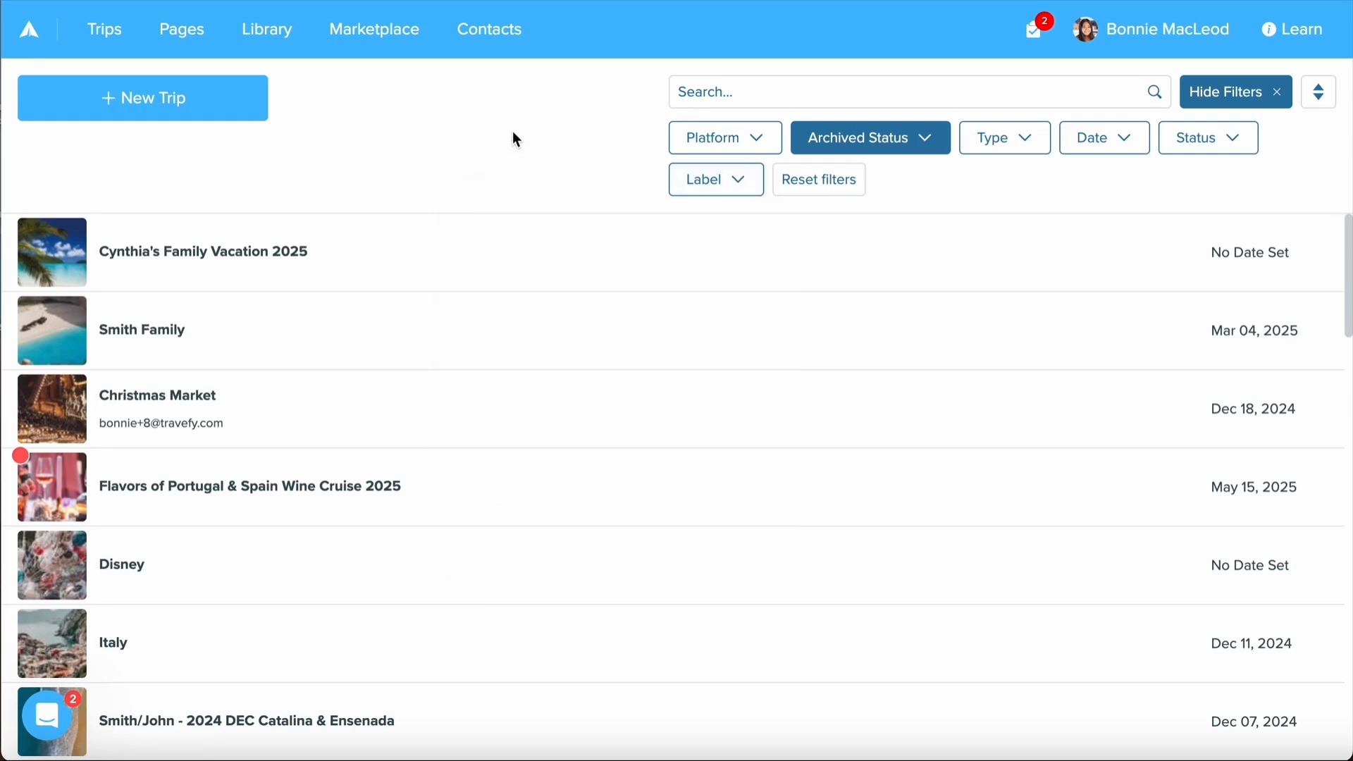
left_click(142, 98)
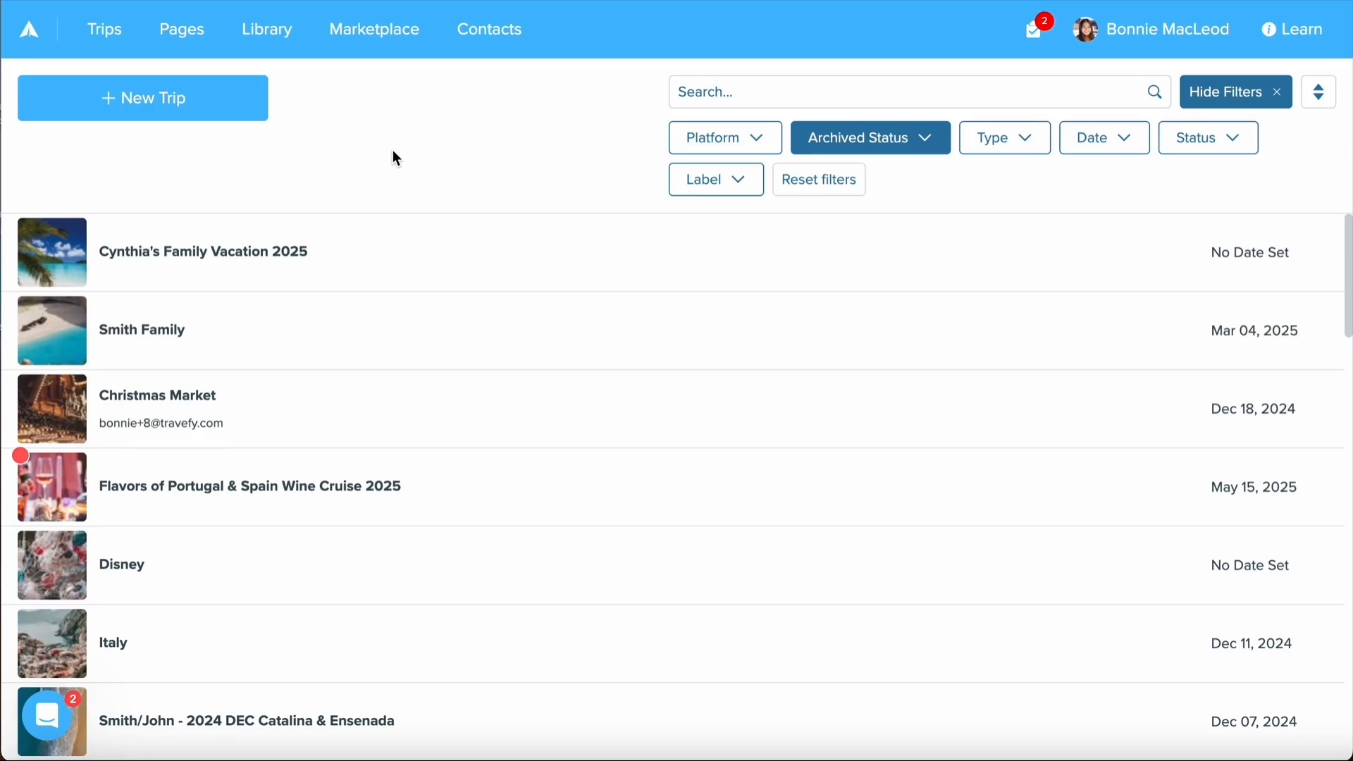
Open Cynthia's Family Vacation 2025 and keep All Activity shown in its feed
left_click(203, 251)
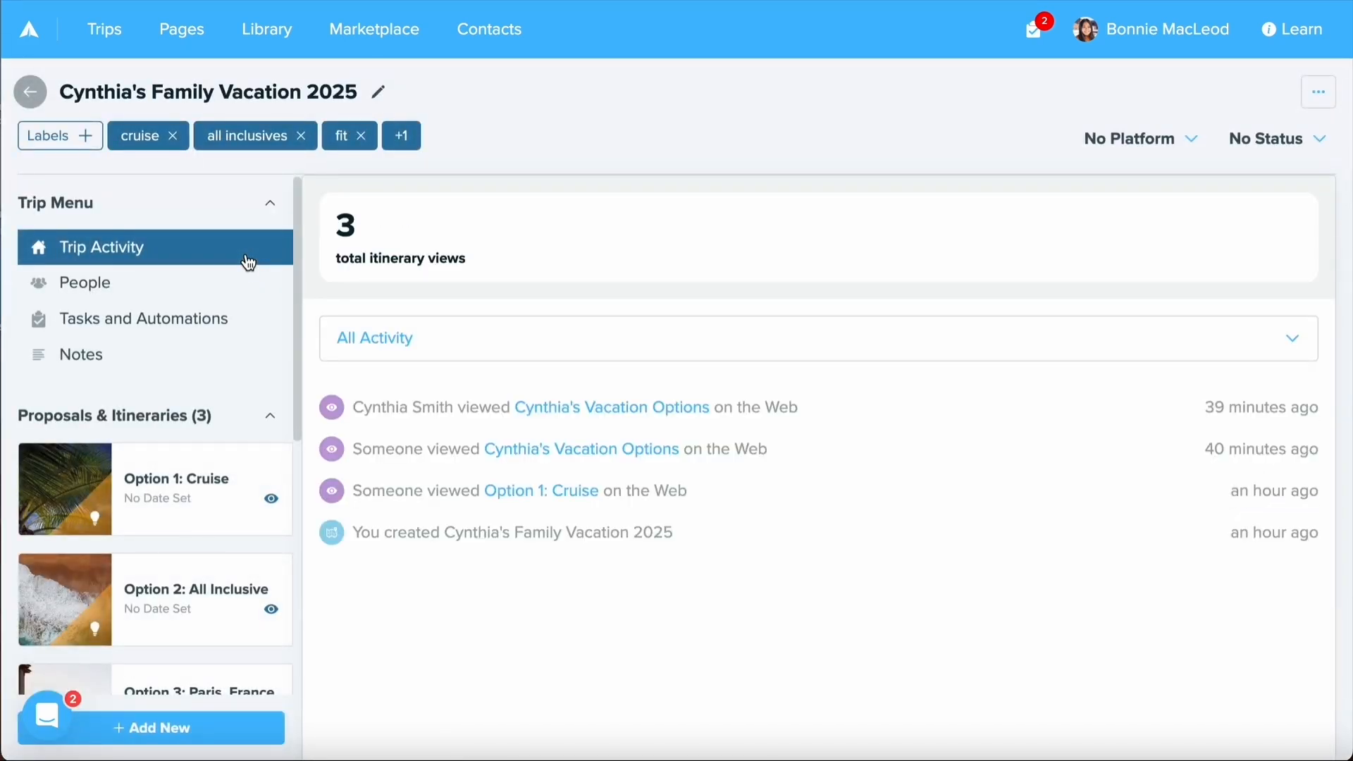
mouse_move(86, 259)
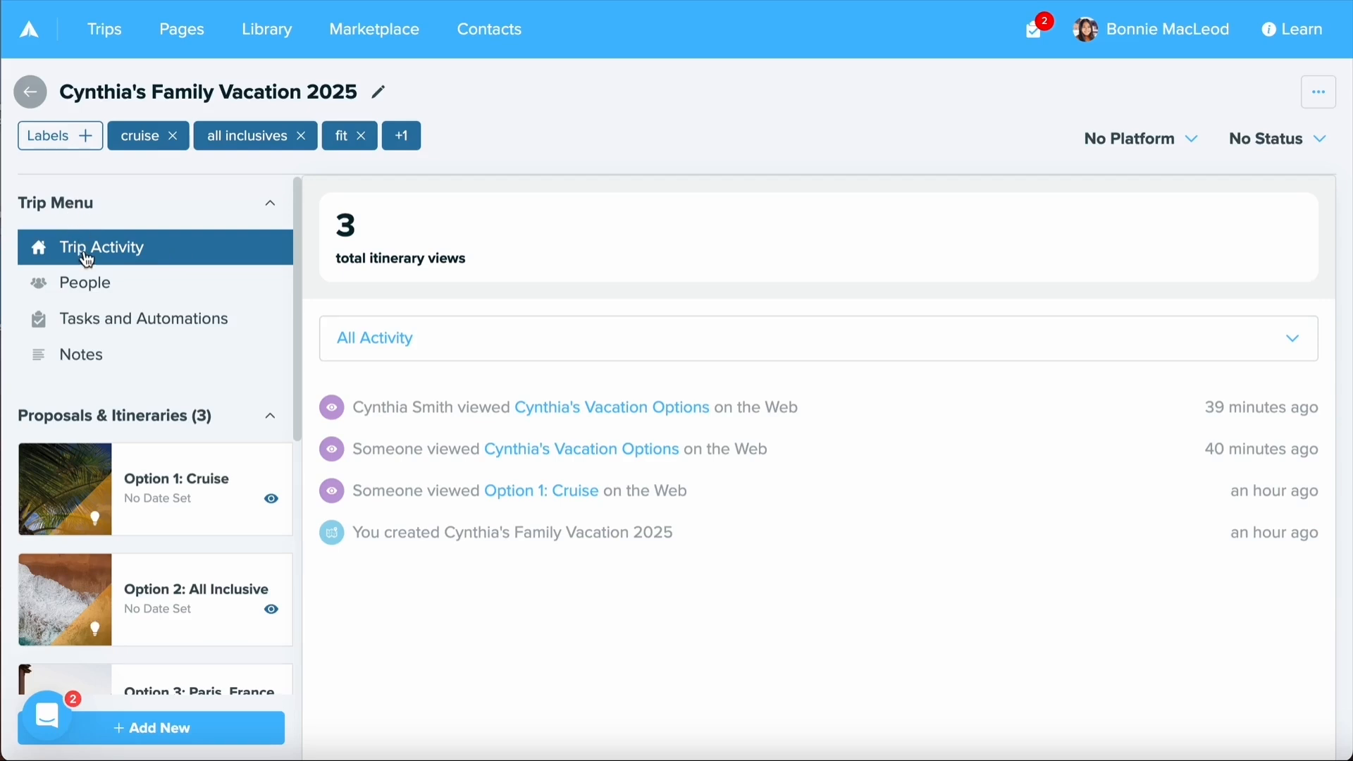
mouse_move(414, 302)
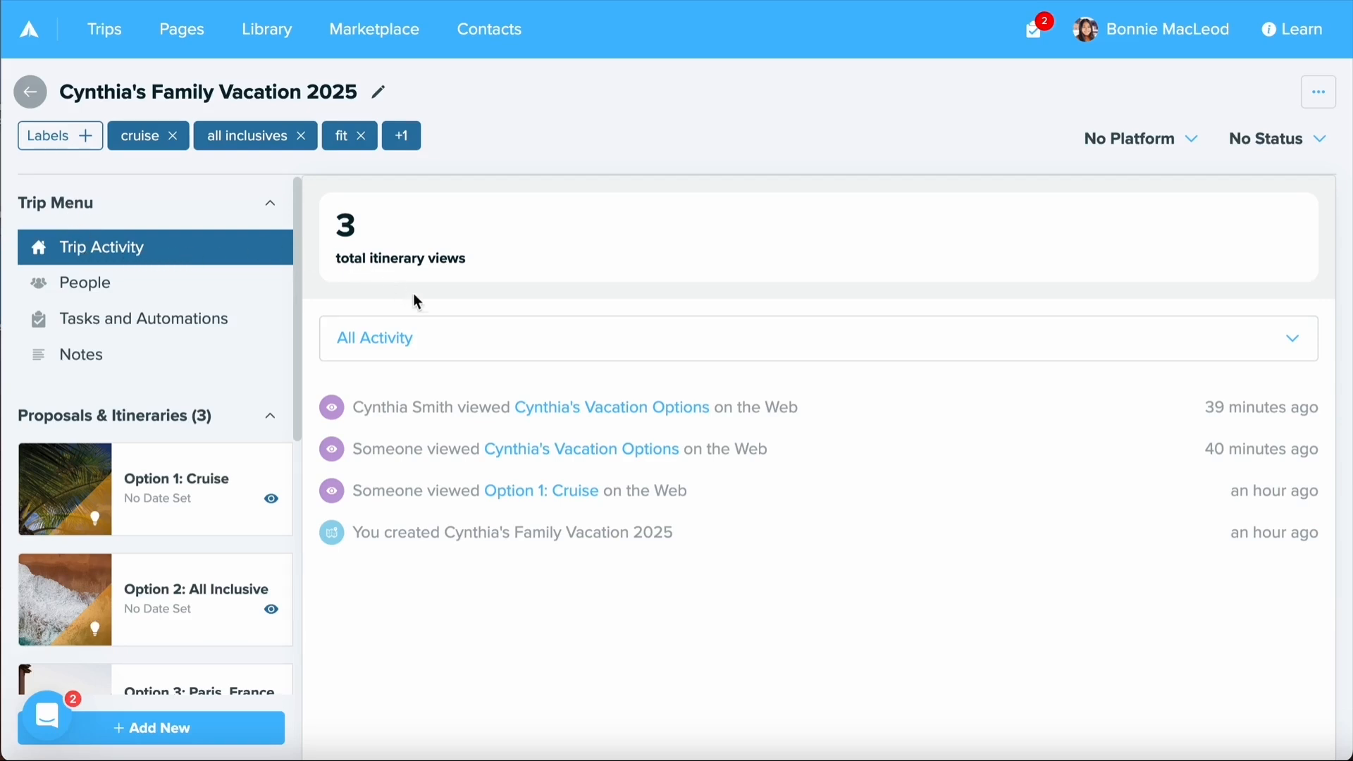
mouse_move(386, 379)
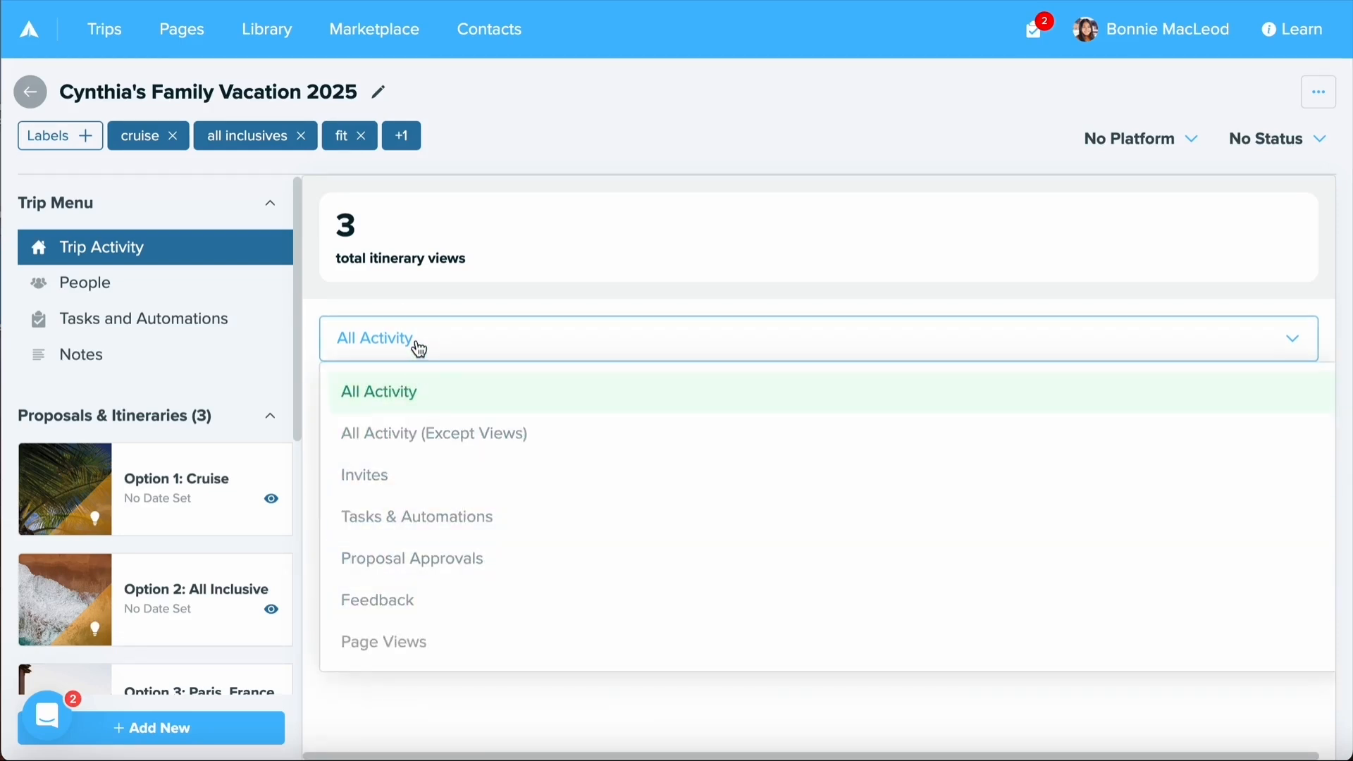
left_click(85, 282)
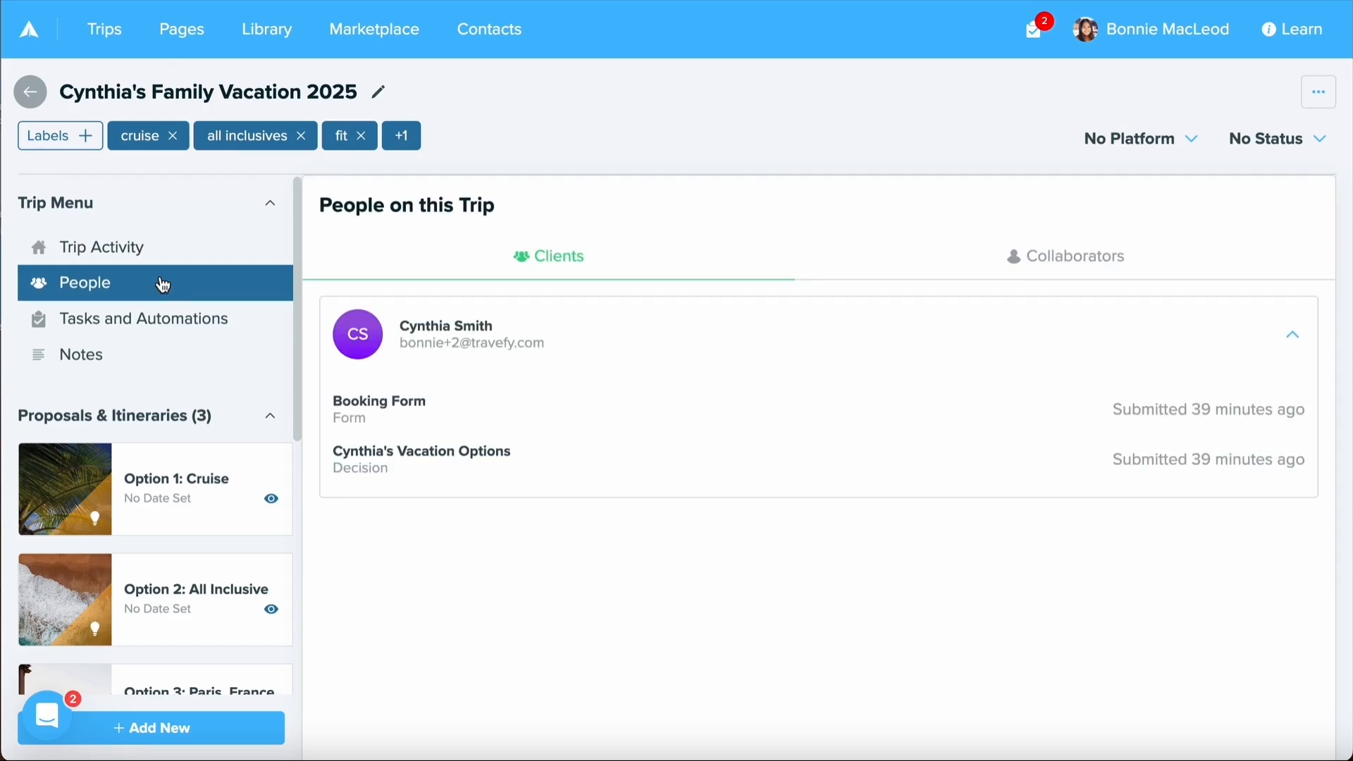
Review the trip's Collaborators, Tasks and Automations, then its Notes with the All Inclusive quote reminder
left_click(1076, 255)
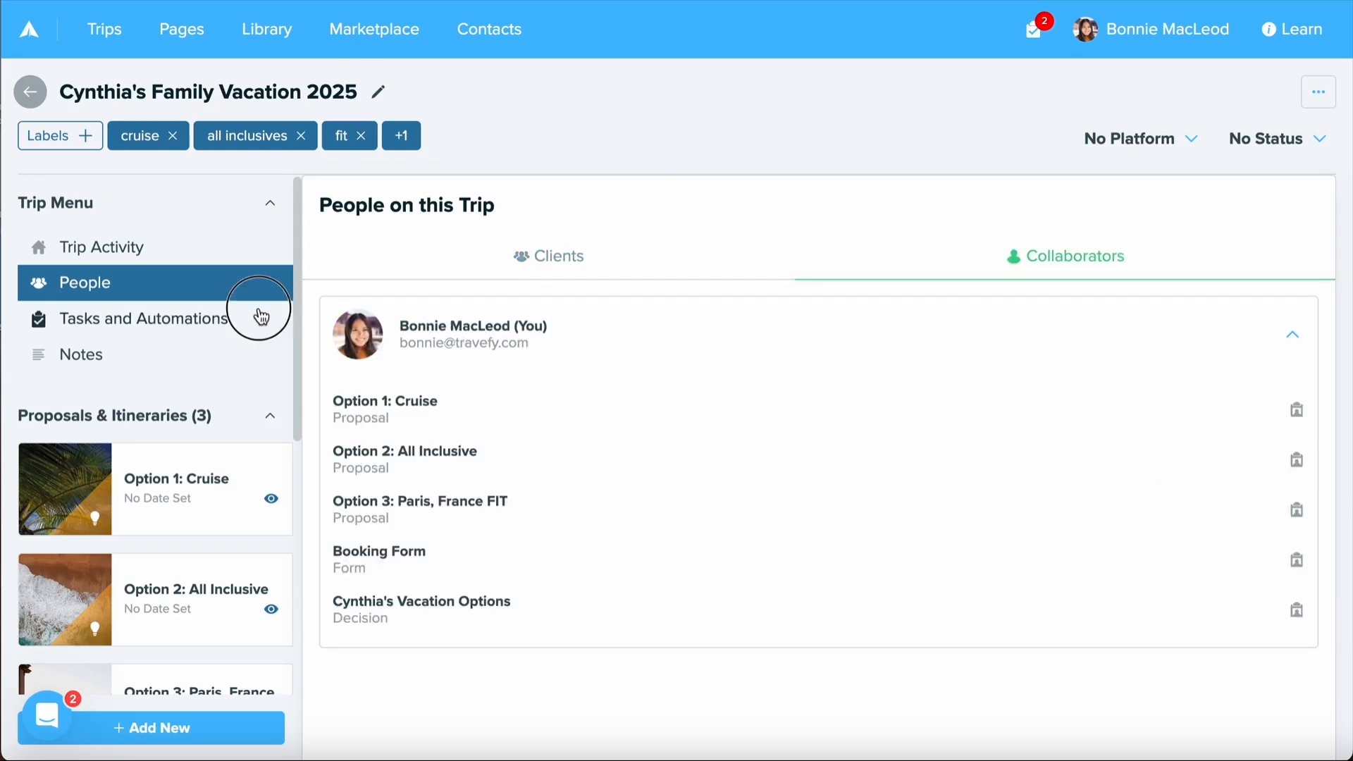
left_click(144, 318)
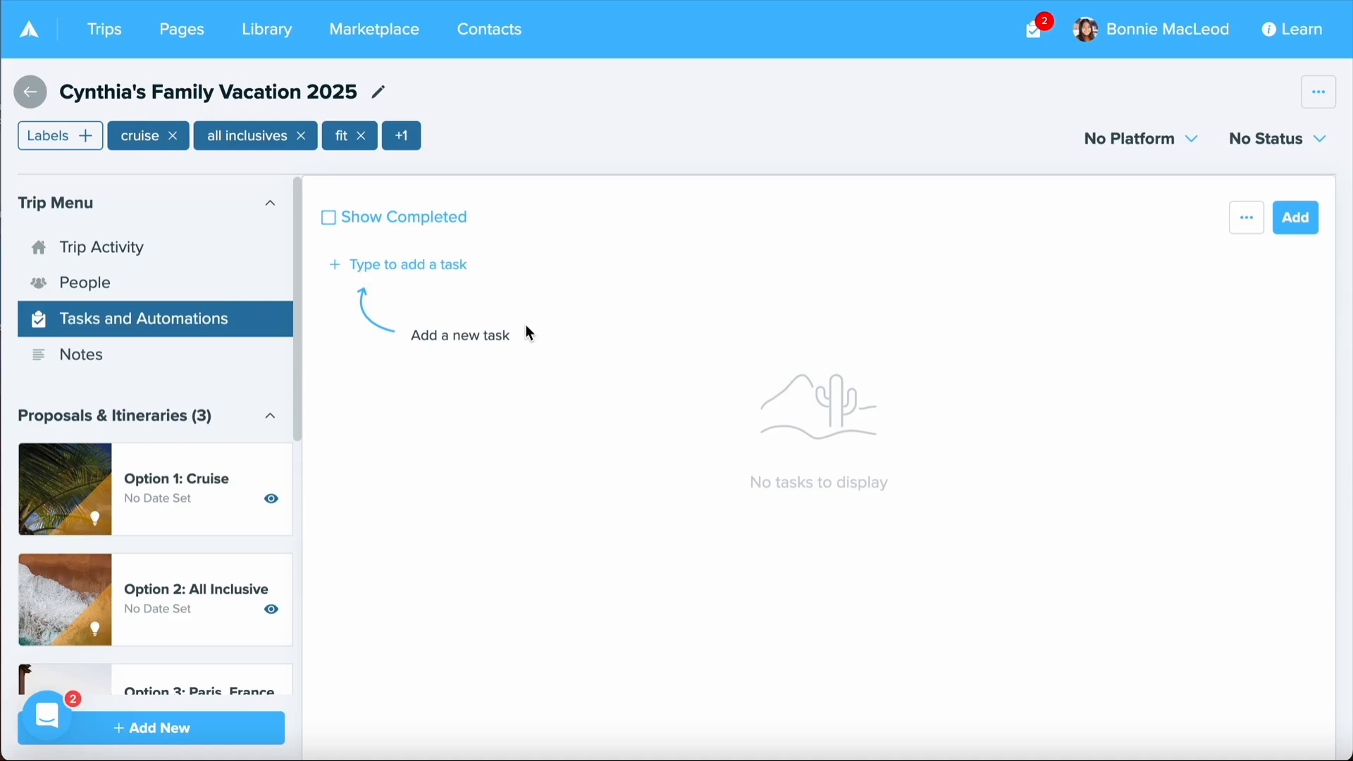
left_click(79, 354)
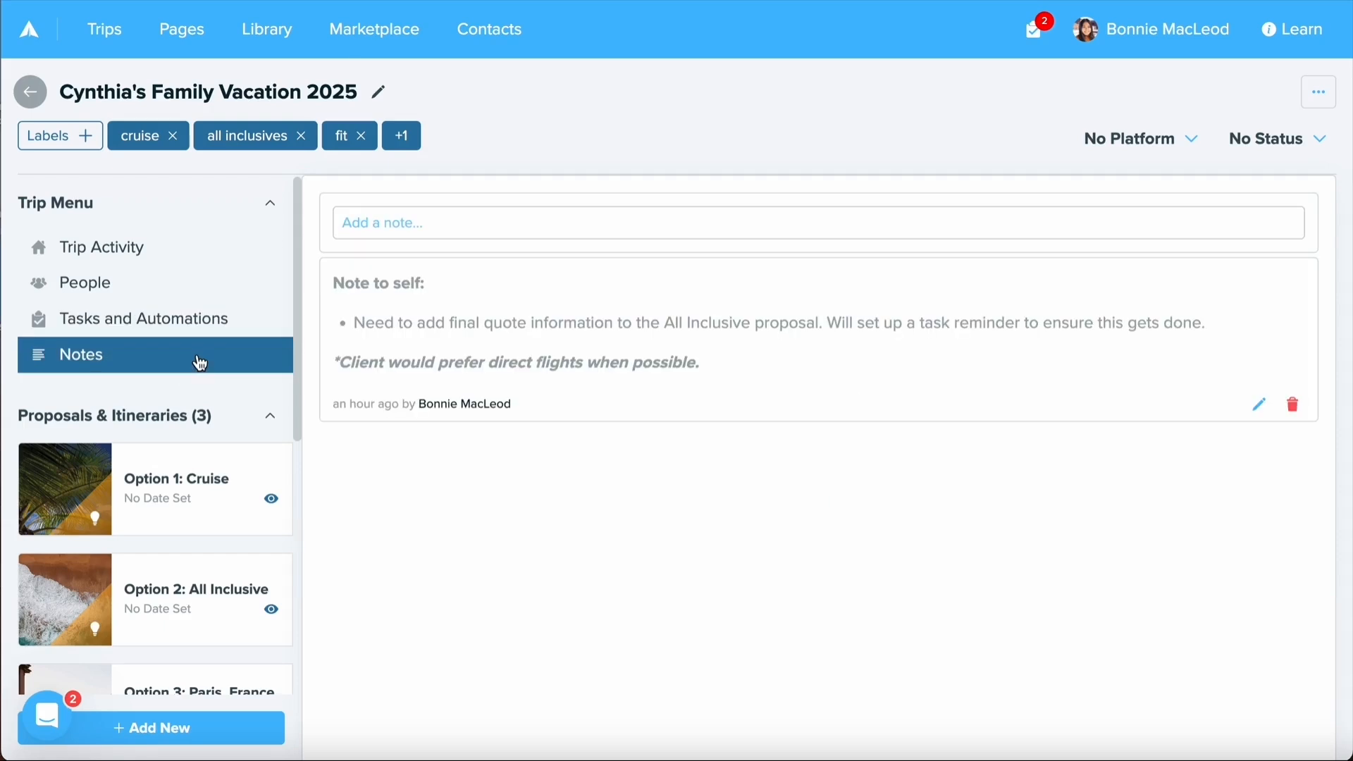
Start a blank new note via the 'Add a note...' field
left_click(504, 223)
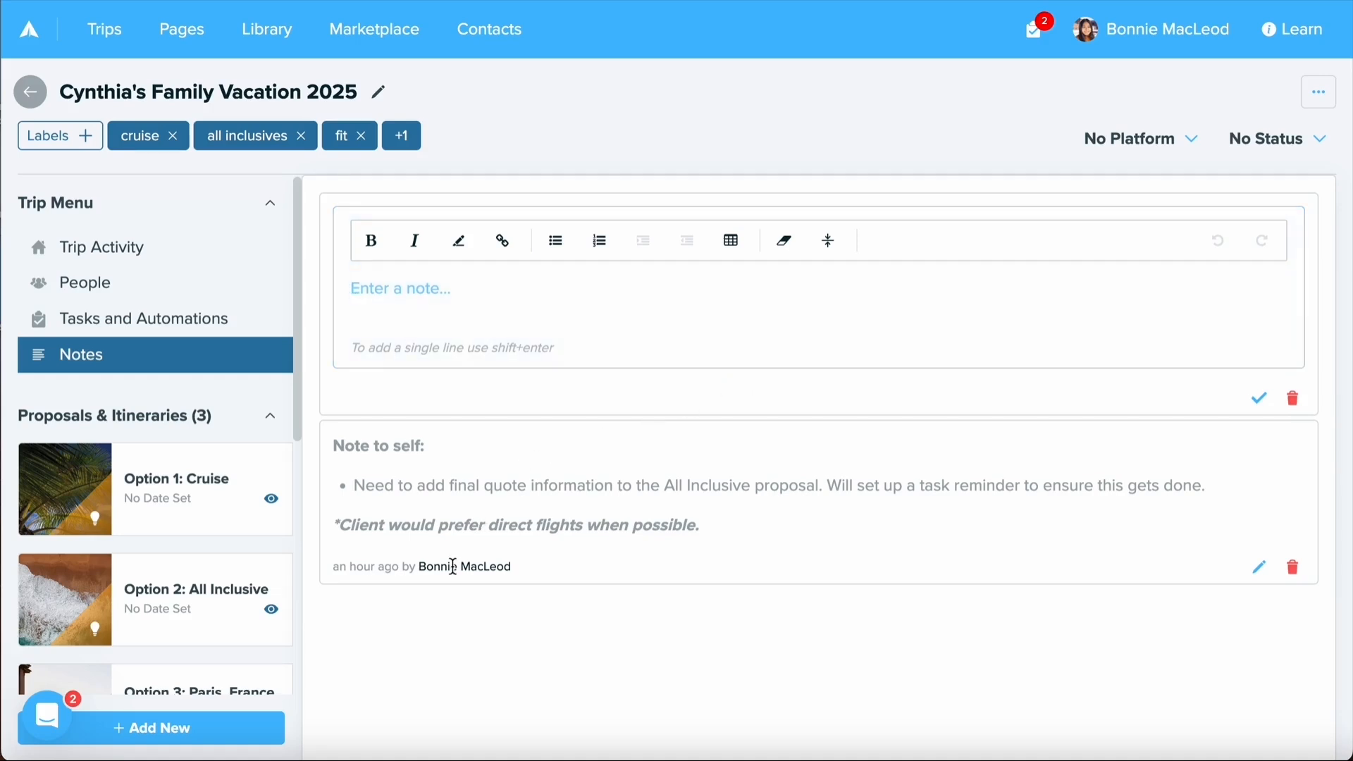
mouse_move(371, 584)
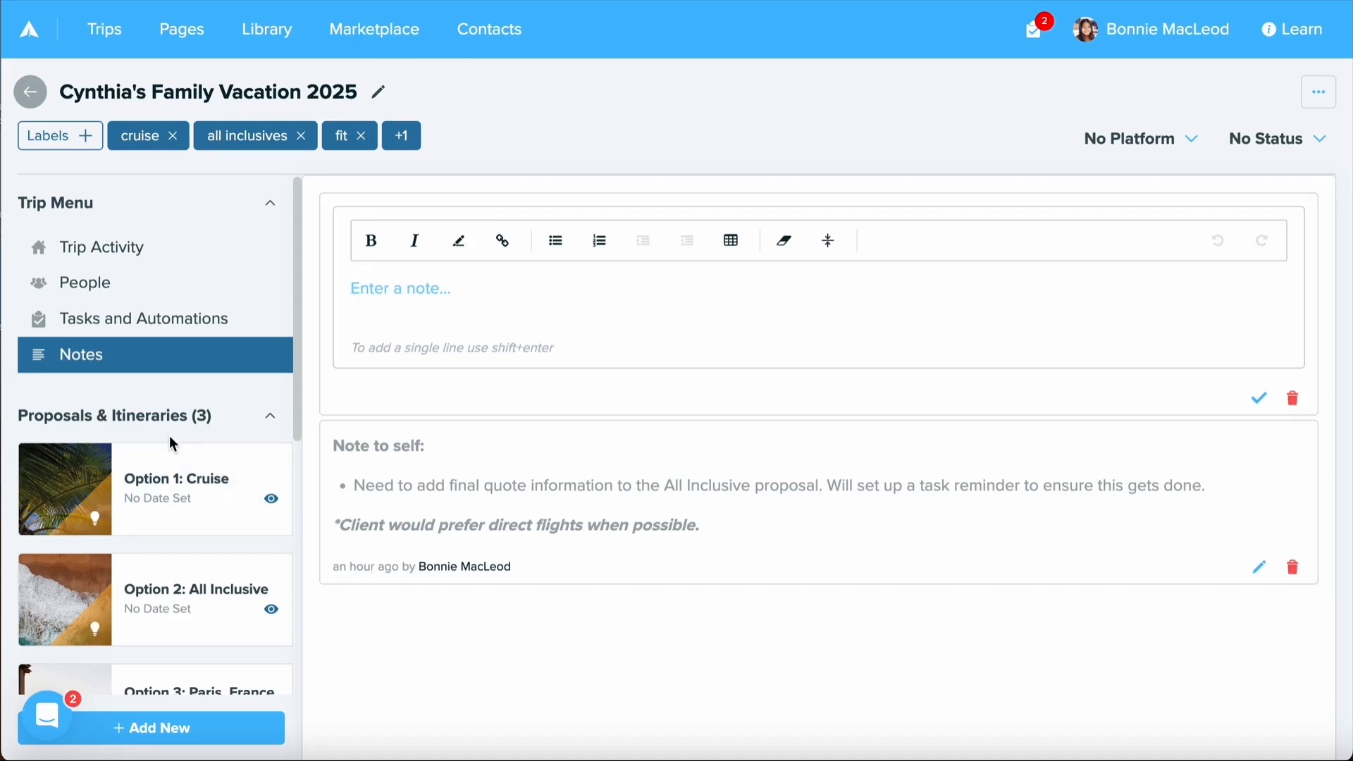
scroll("down", 3)
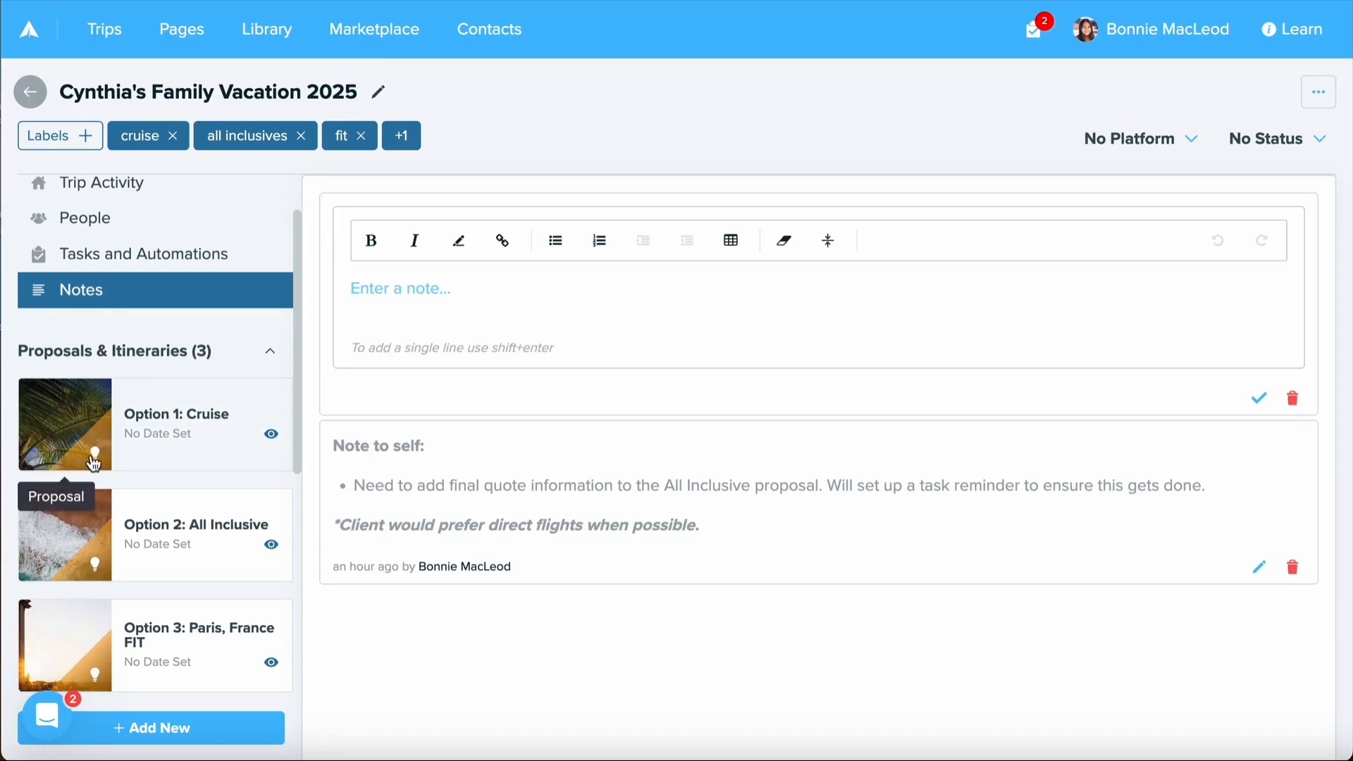
mouse_move(98, 473)
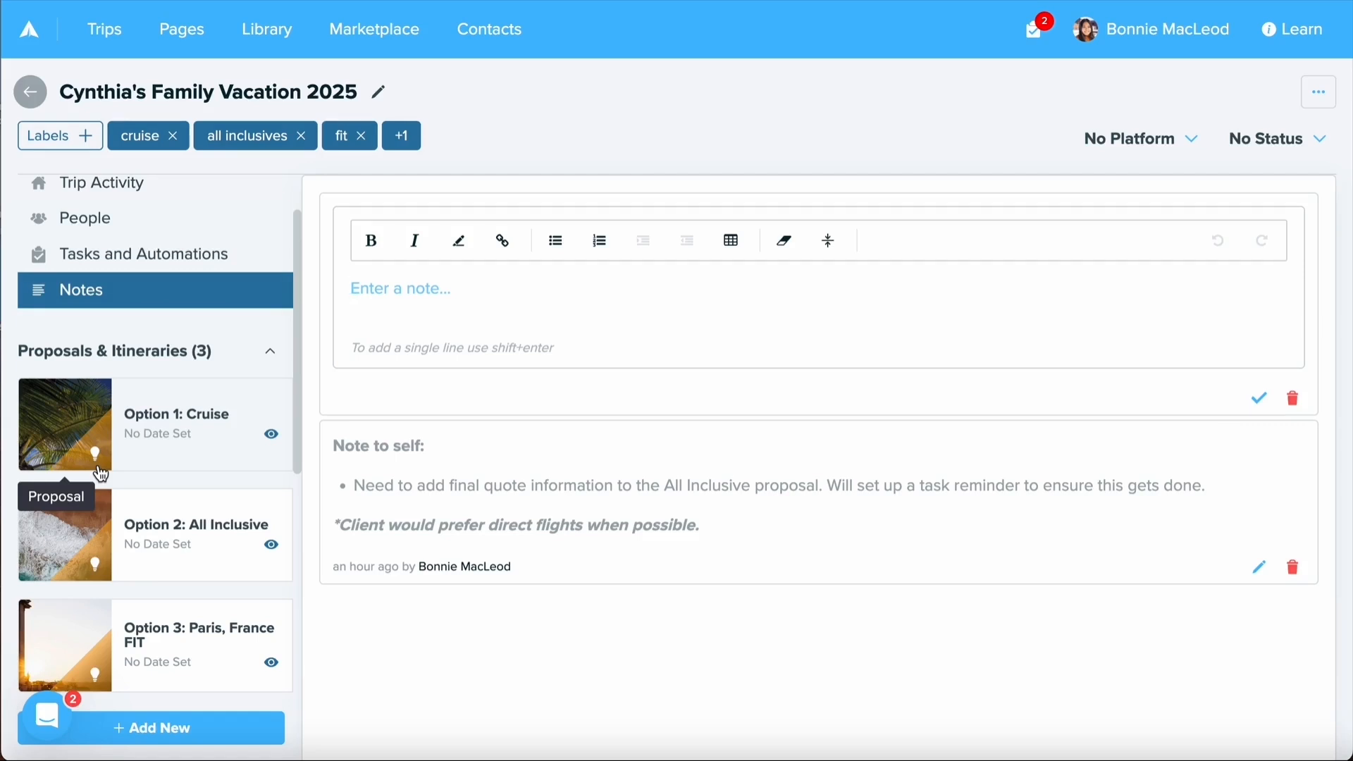
mouse_move(151, 445)
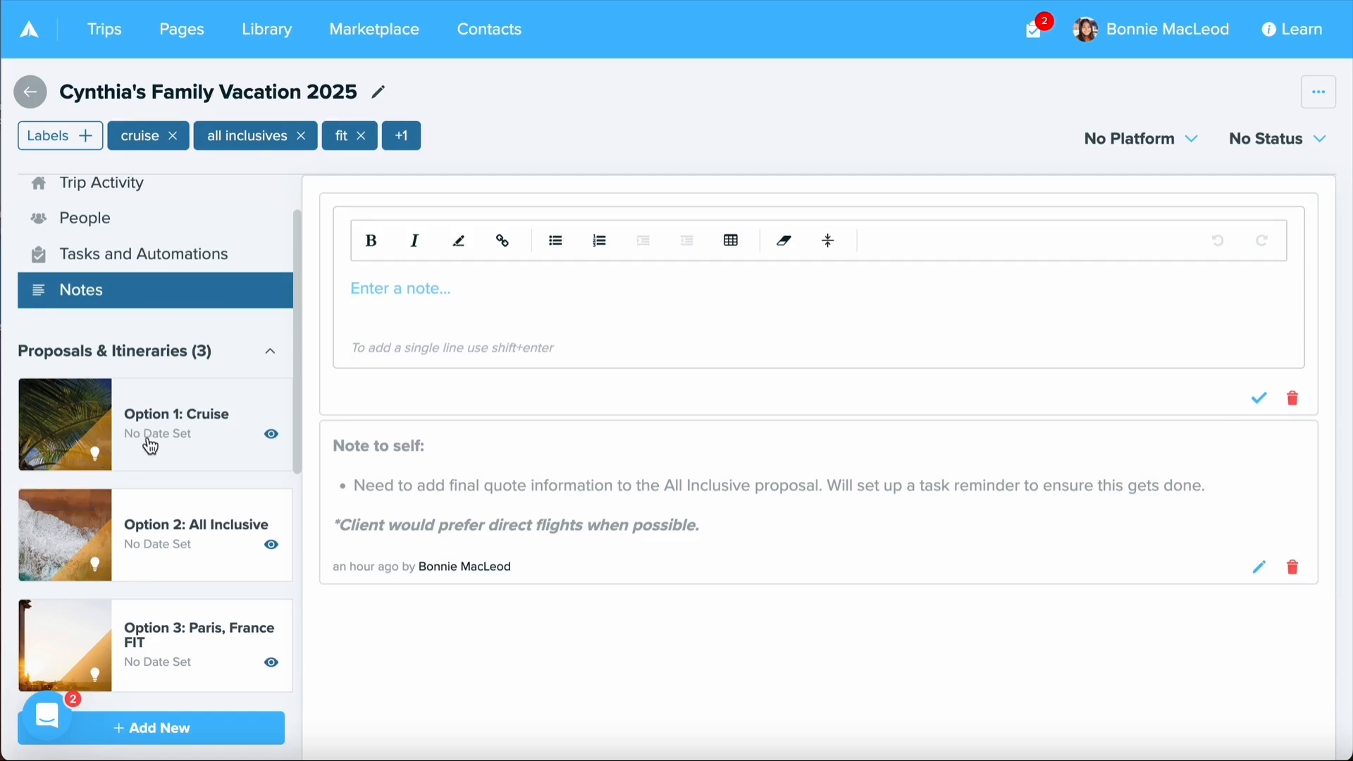
Open the Option 1: Cruise proposal and review its People, Chat and Feedback views
left_click(154, 423)
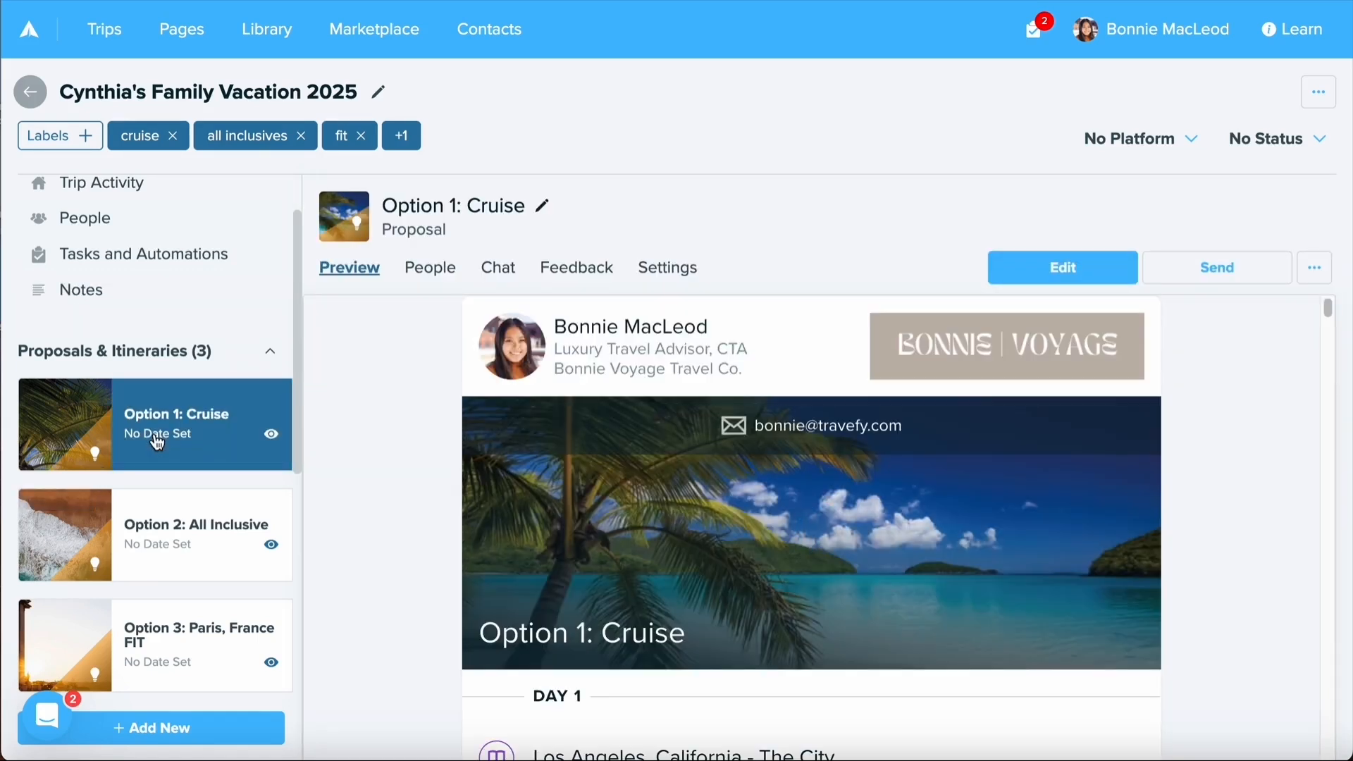
mouse_move(667, 268)
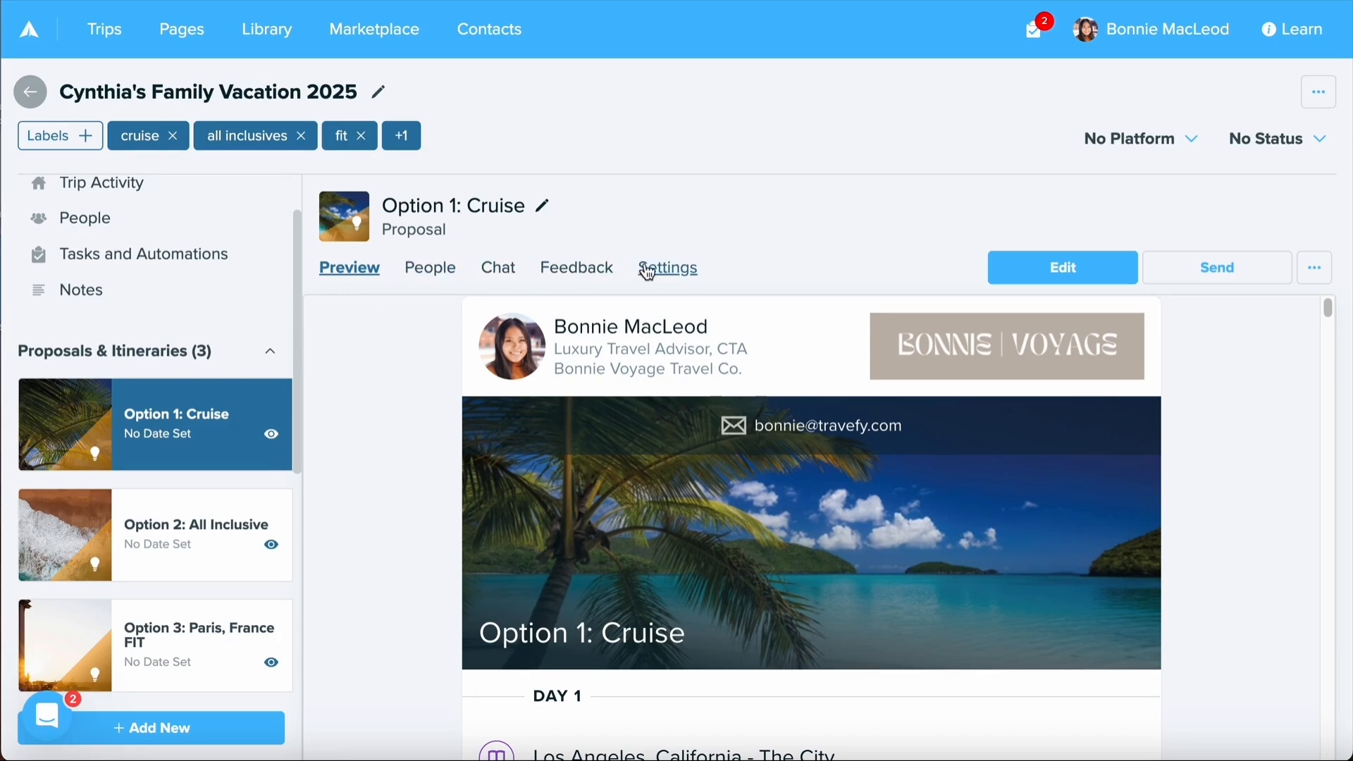
left_click(428, 267)
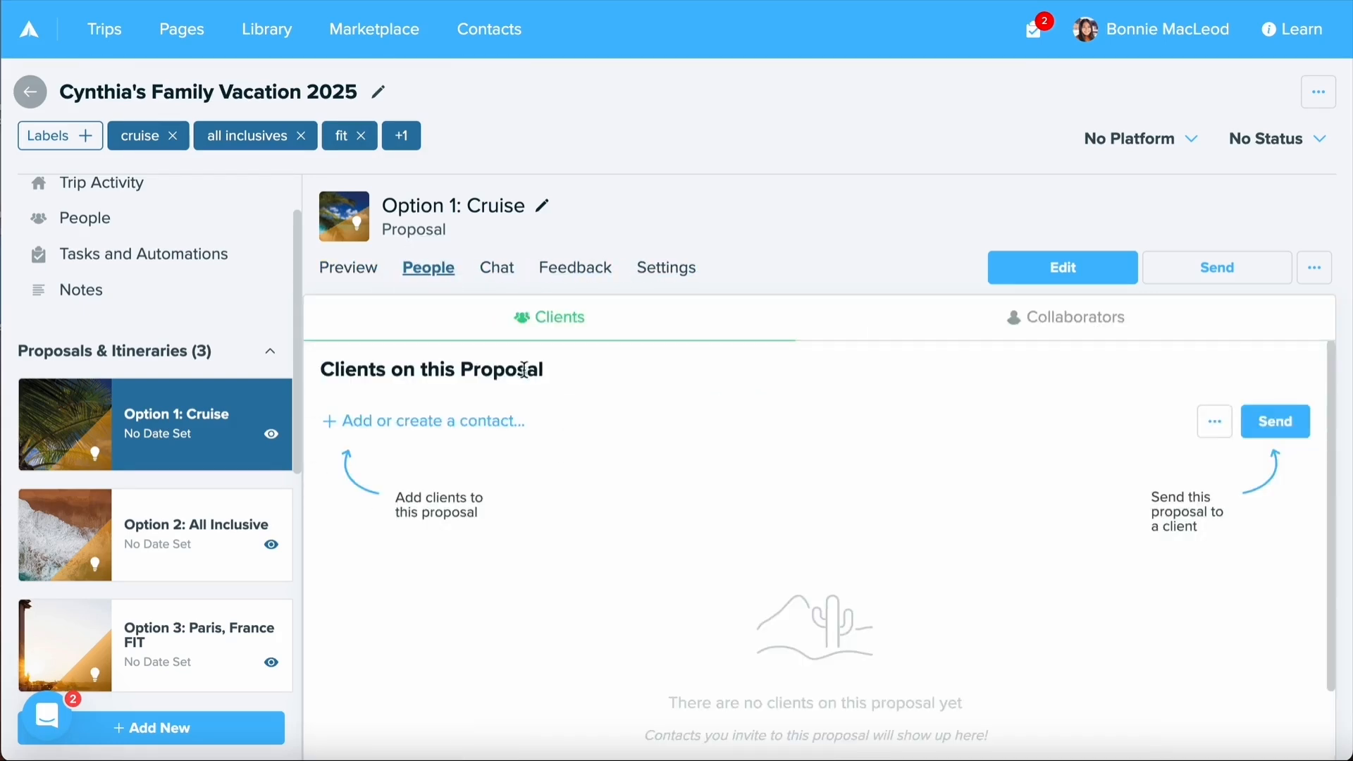
left_click(496, 267)
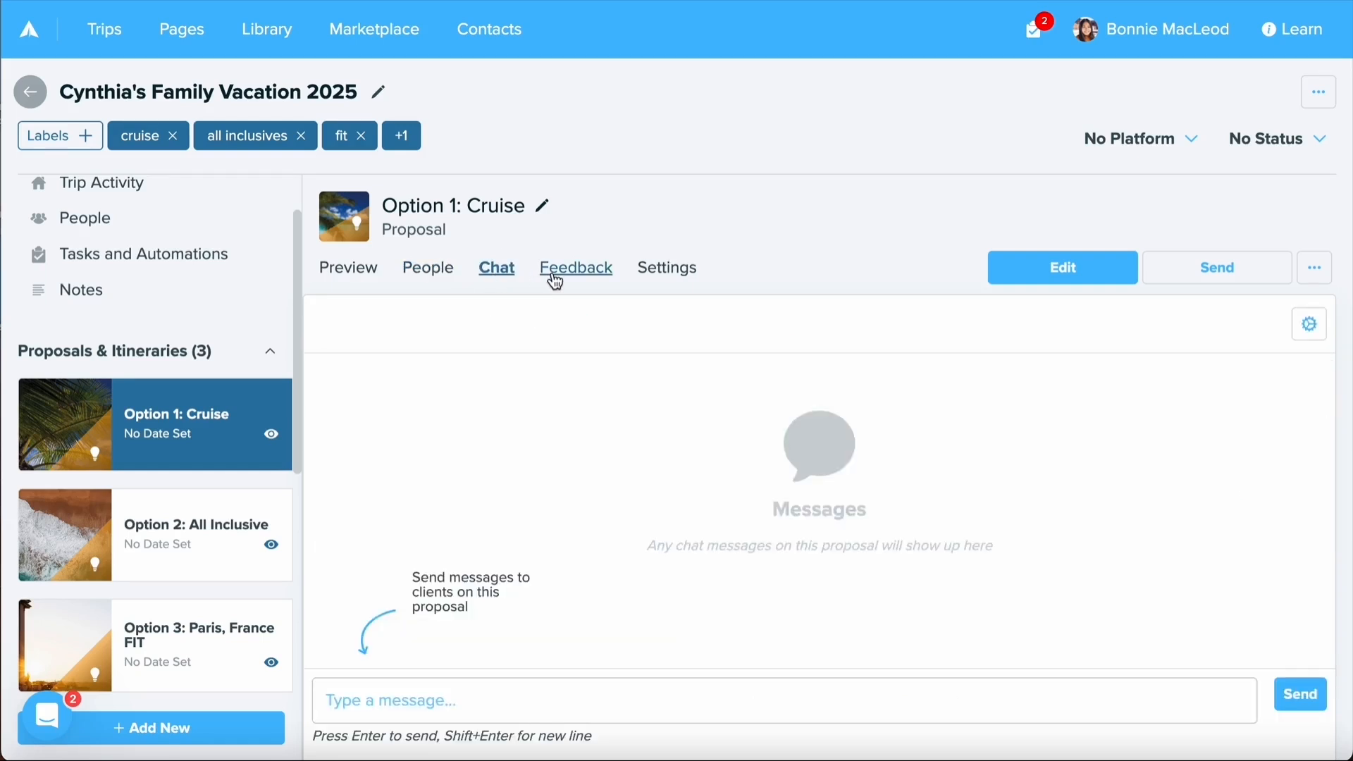
left_click(575, 266)
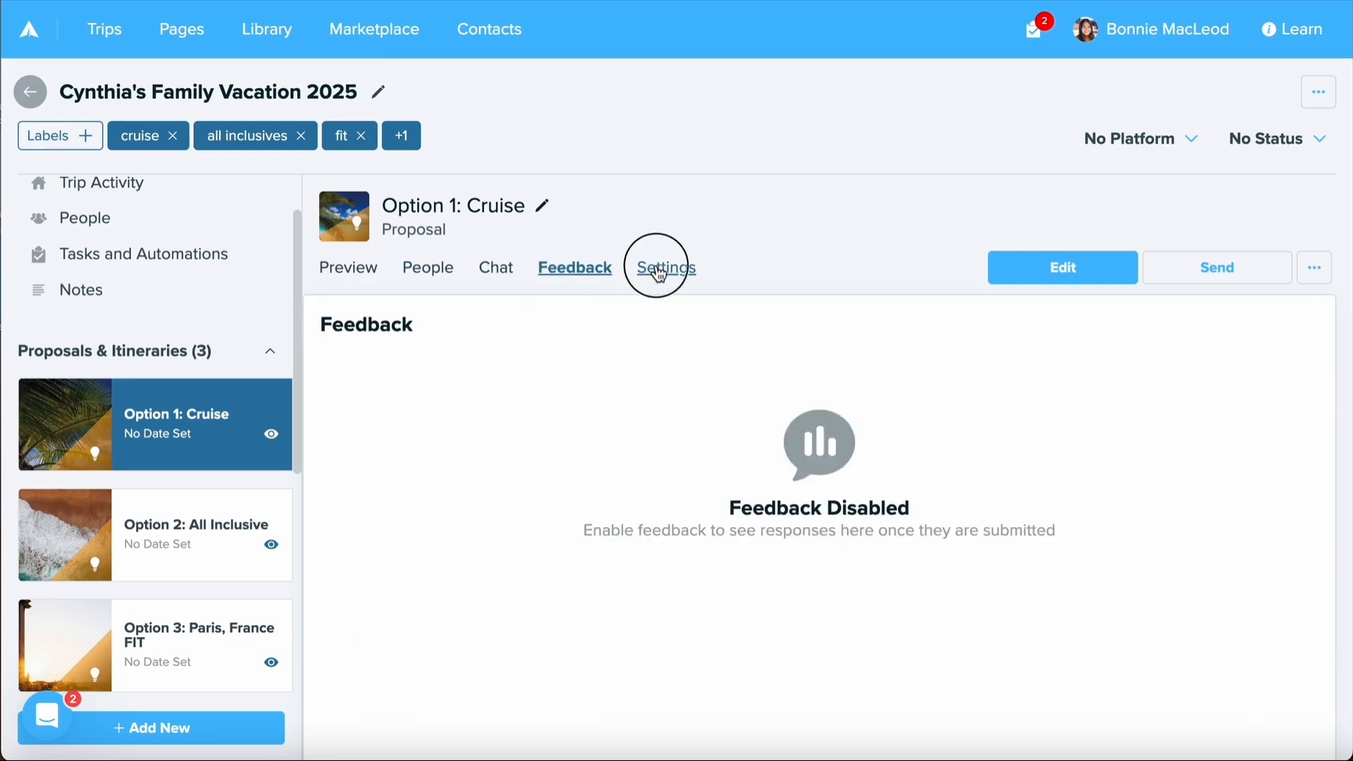
Return to the proposal's Preview and show its ⋯ more-actions menu
left_click(348, 266)
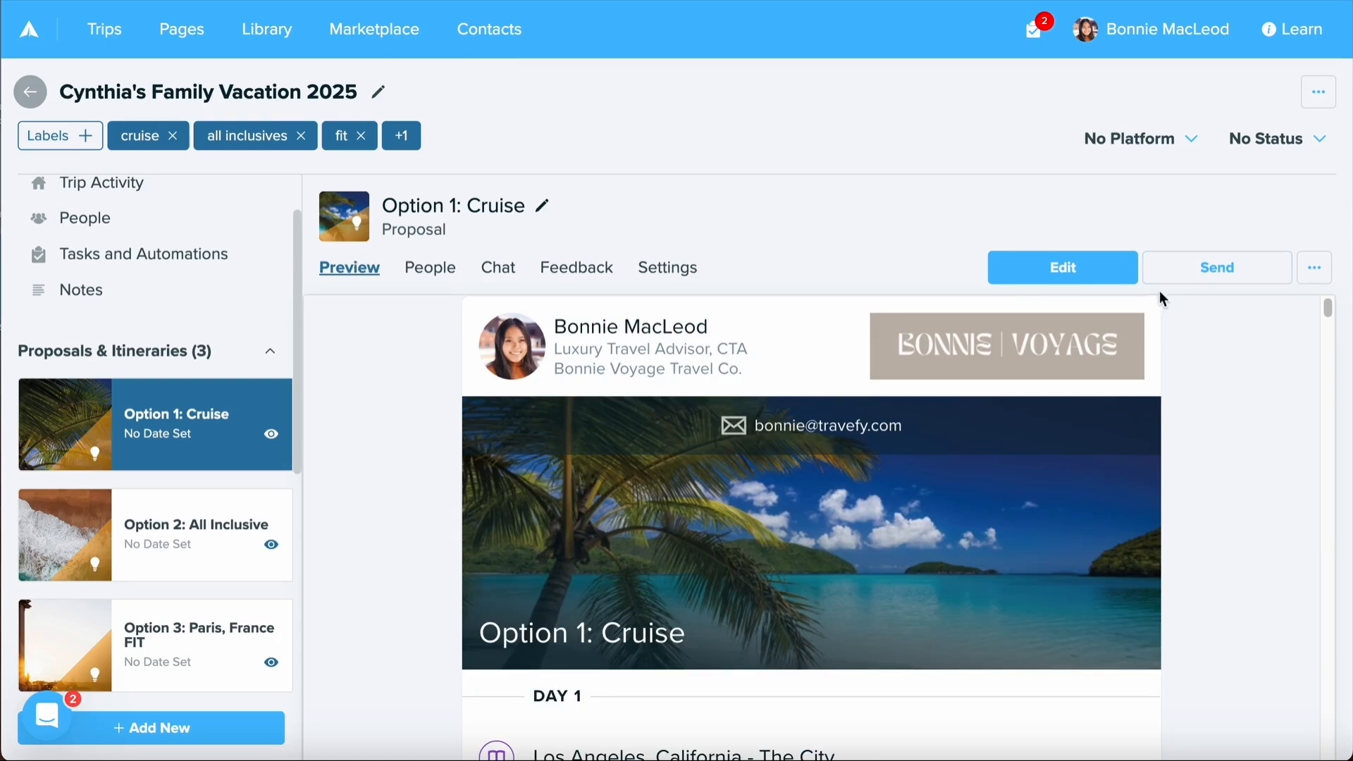
mouse_move(1216, 276)
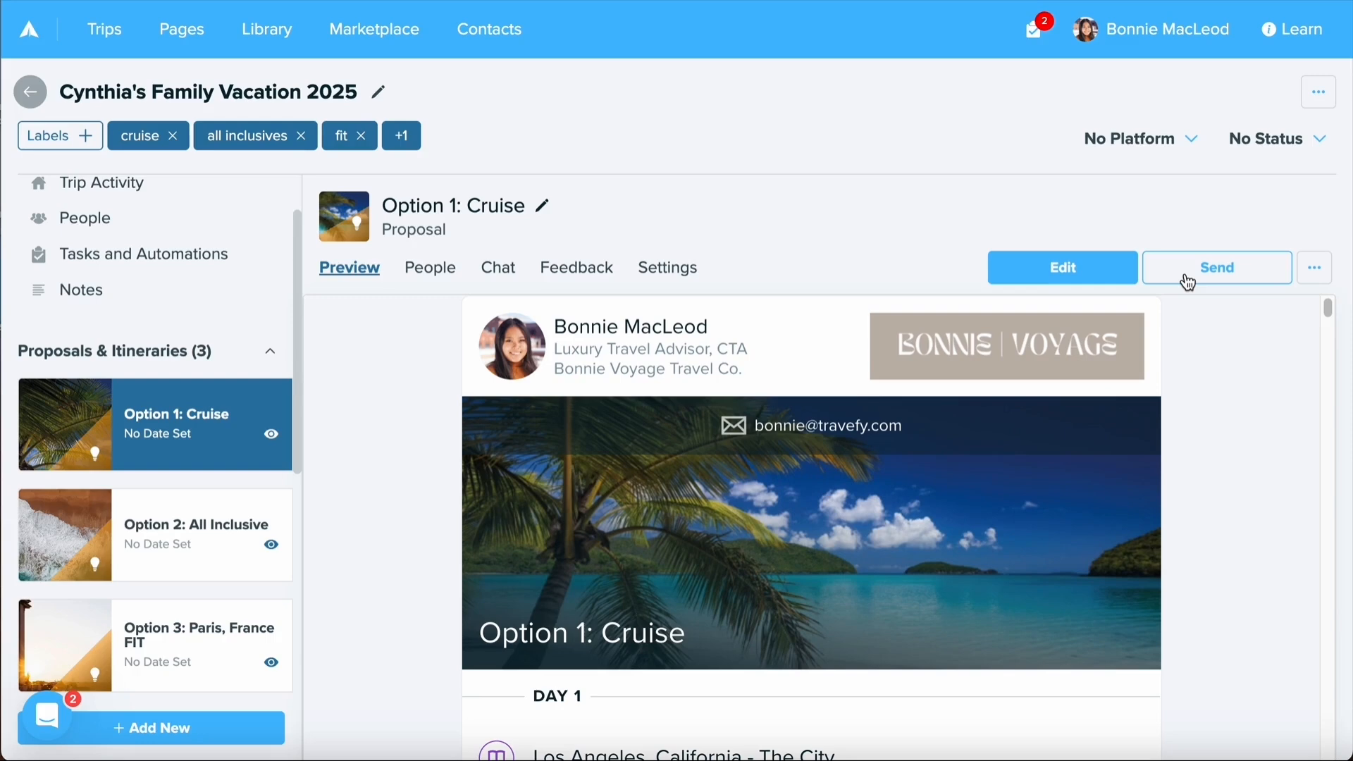
left_click(1314, 267)
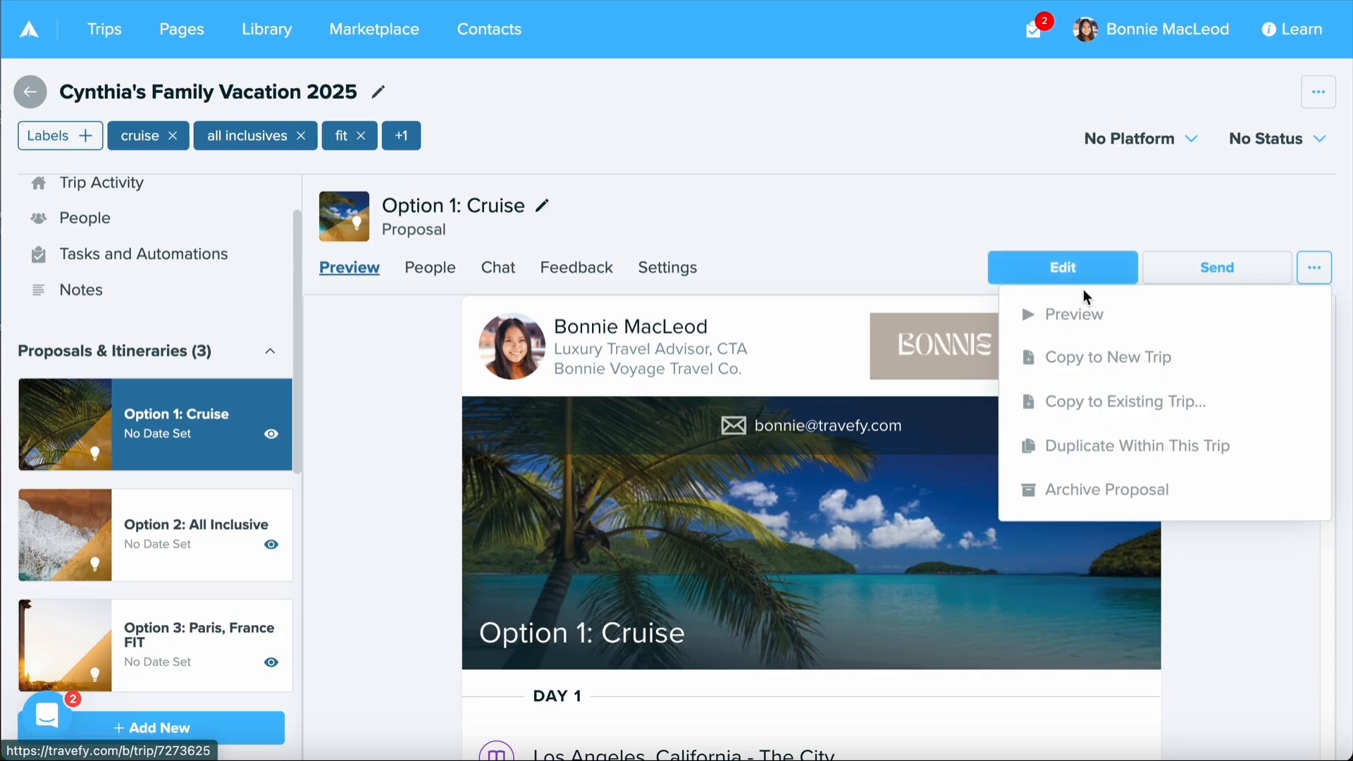
Scroll the sidebar to Forms & Other and open the Cynthia's Cruise landing page
scroll("down", 3)
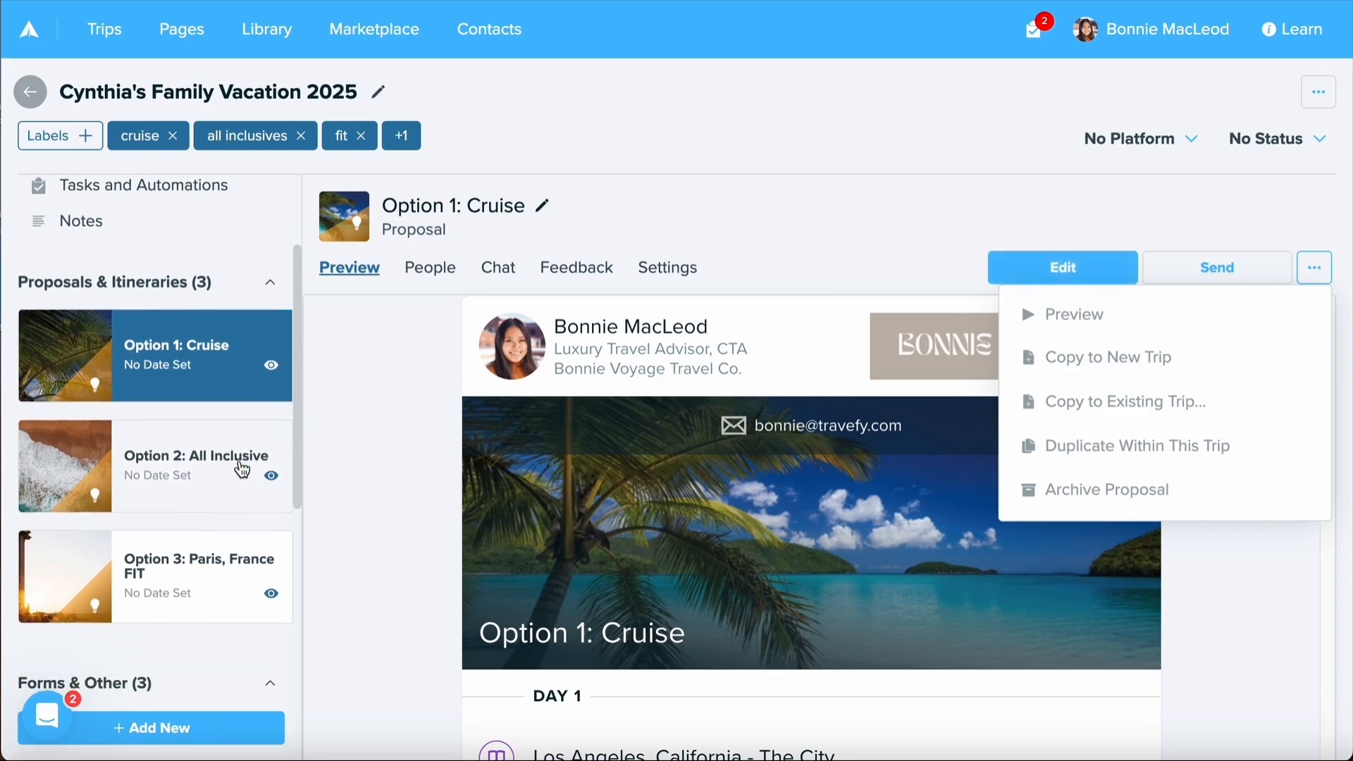
scroll("down", 3)
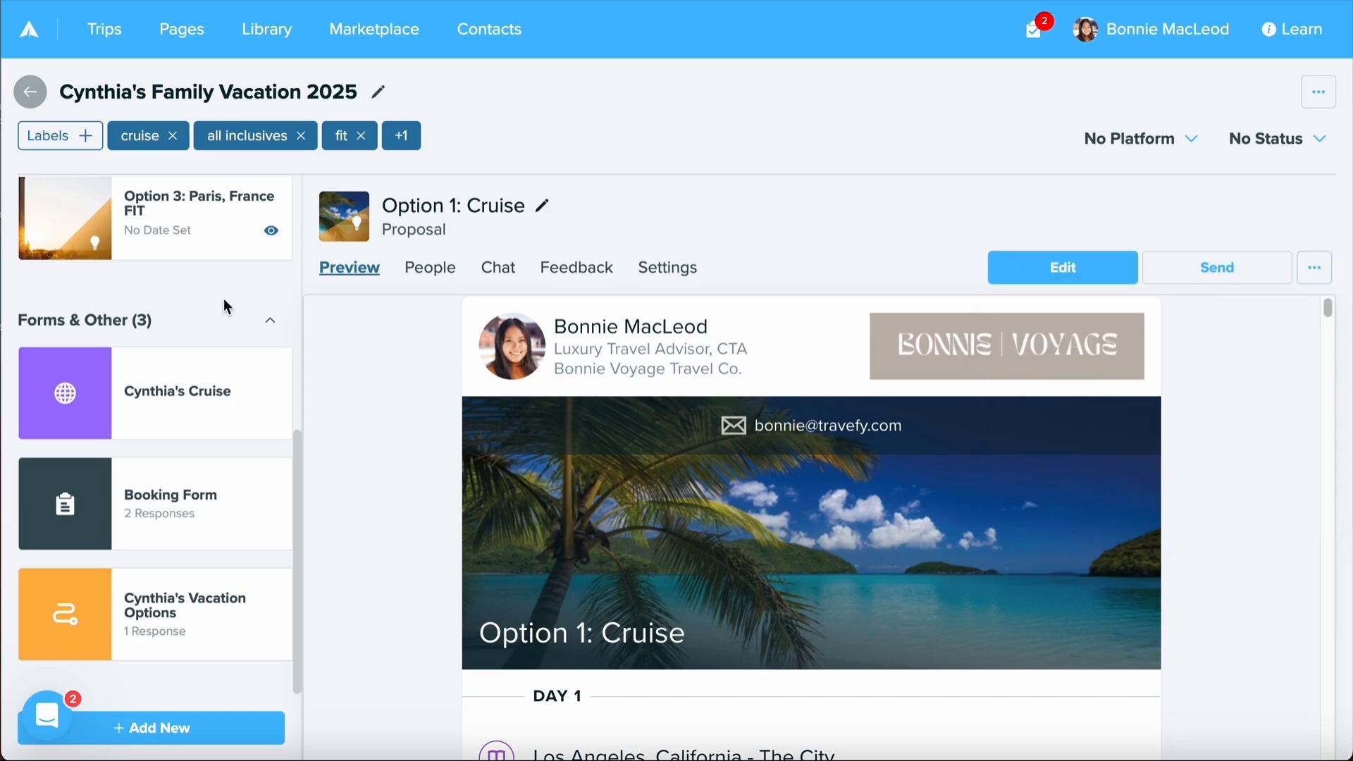
left_click(177, 391)
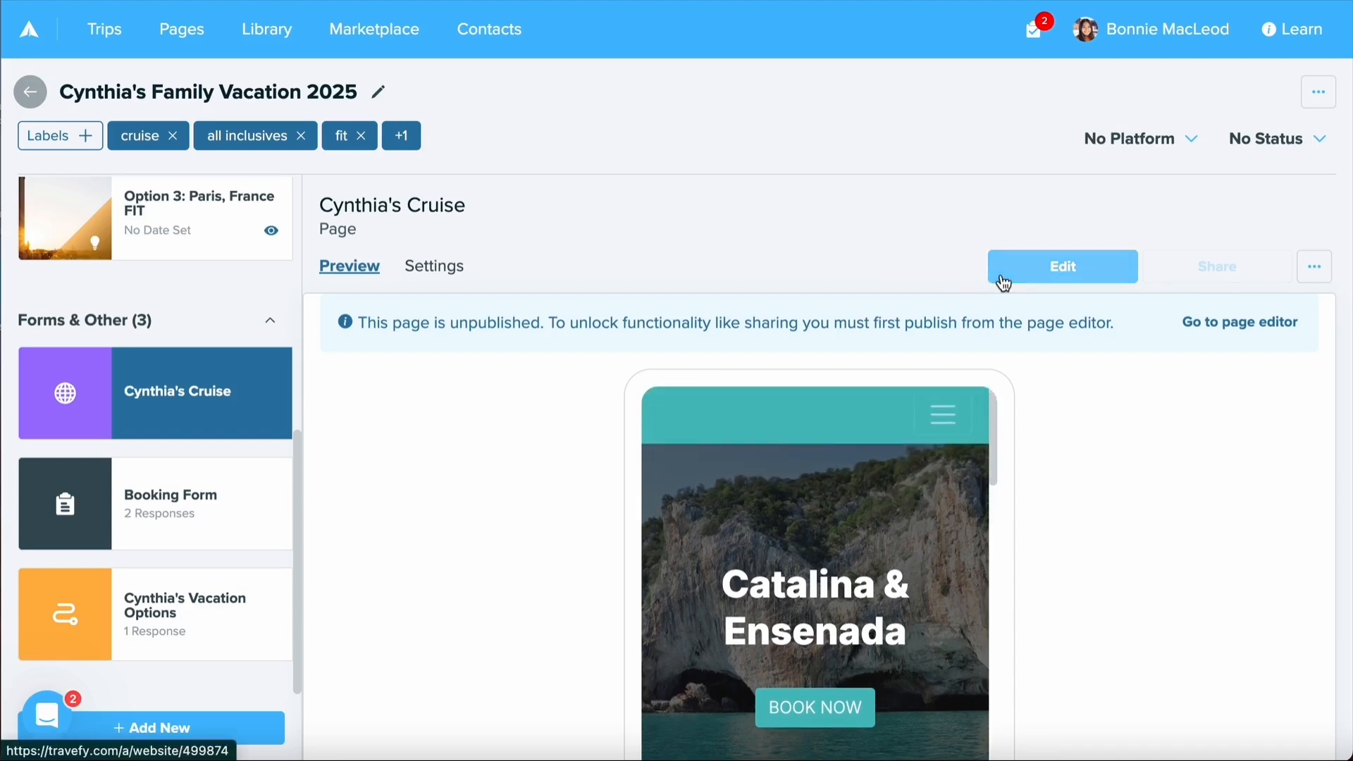
left_click(170, 494)
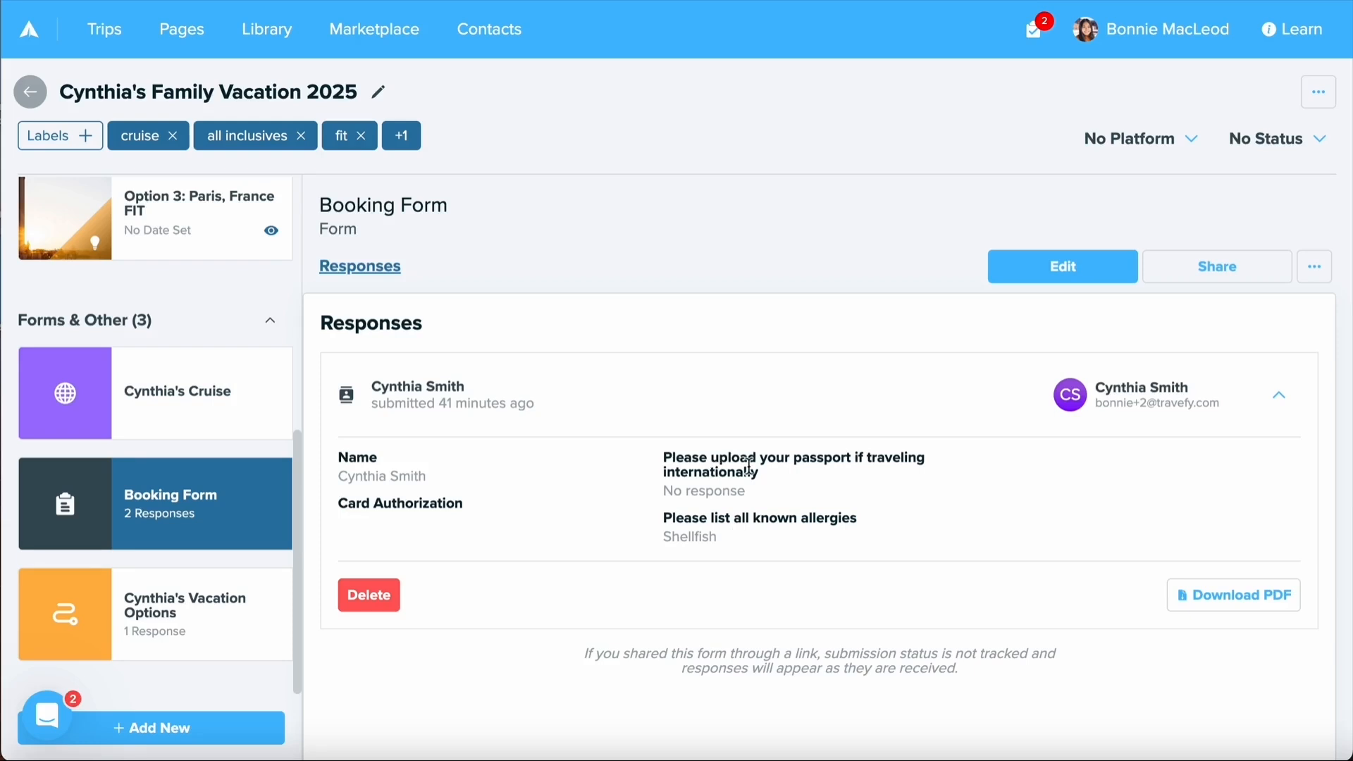
left_click(1233, 594)
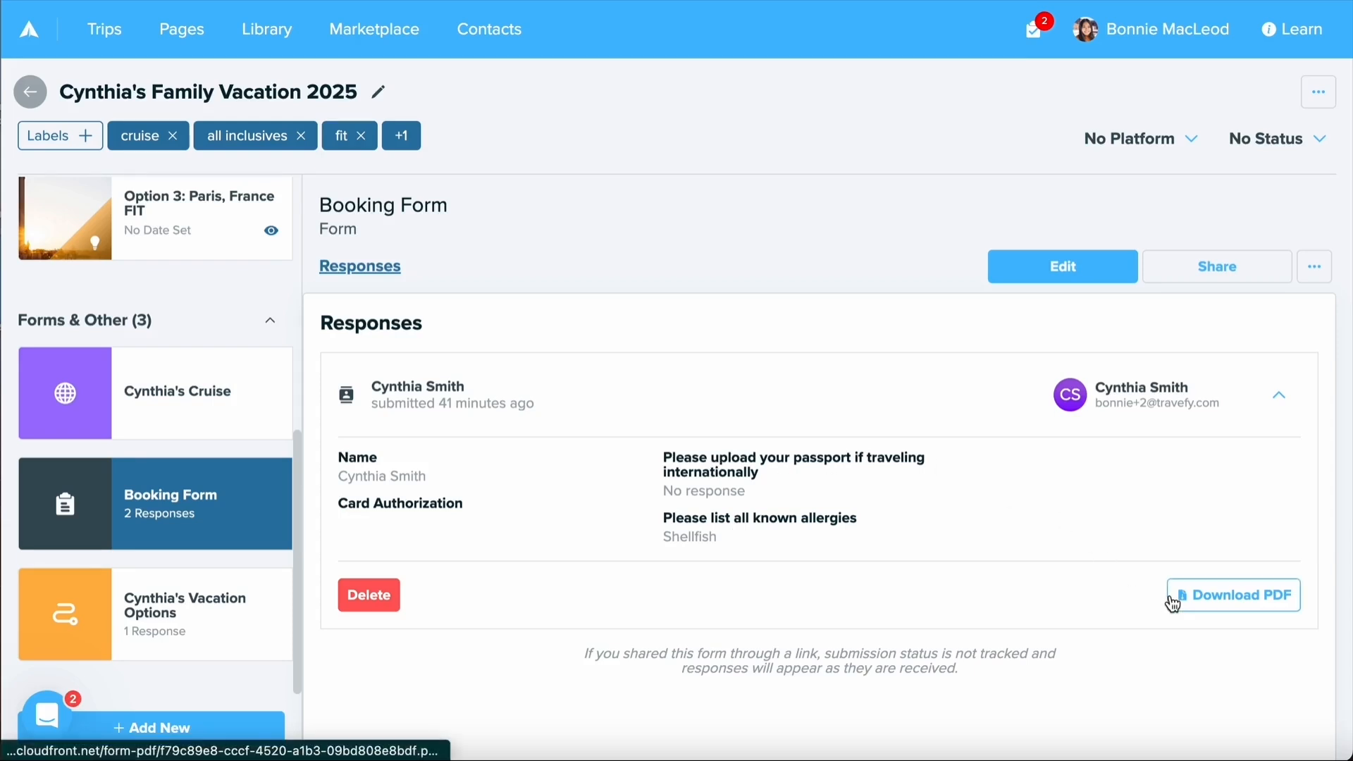
Open the Cynthia's Vacation Options decision with its one response
left_click(1278, 395)
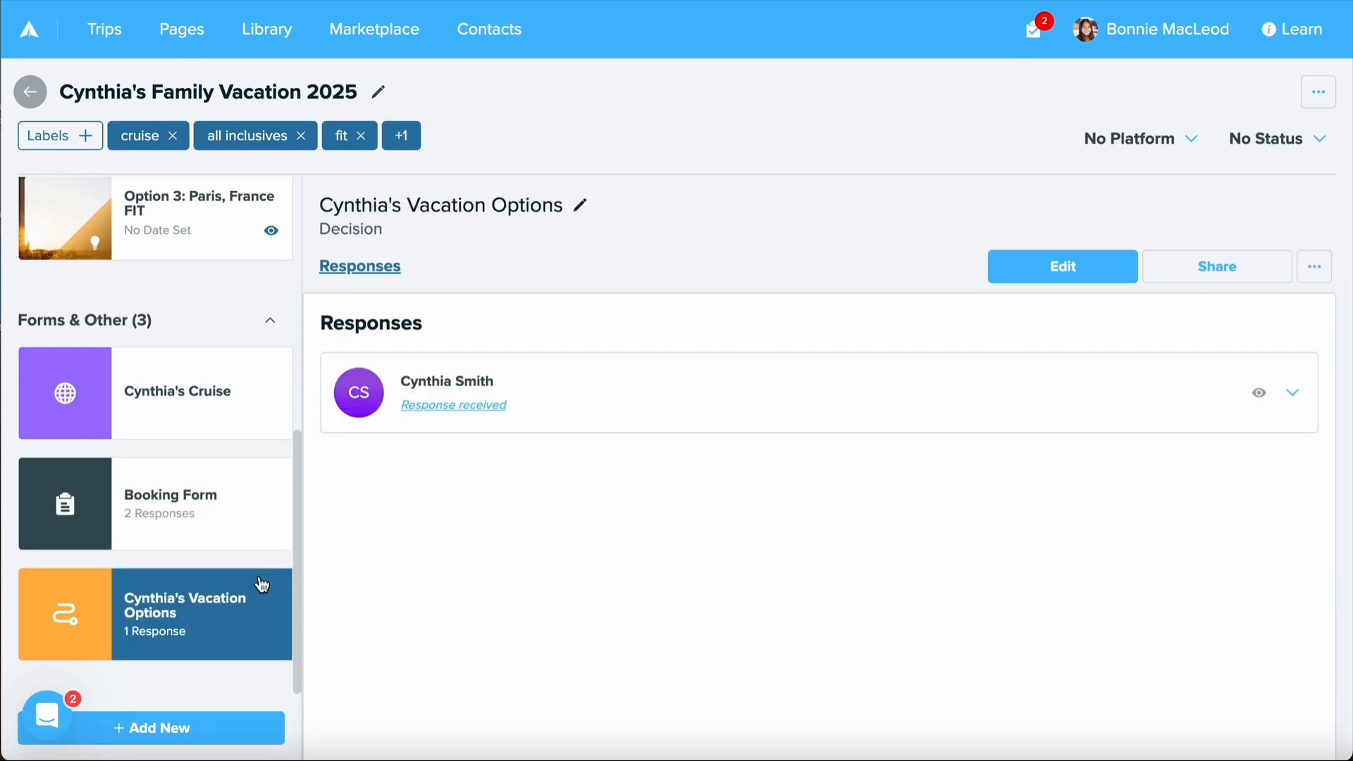
mouse_move(1308, 410)
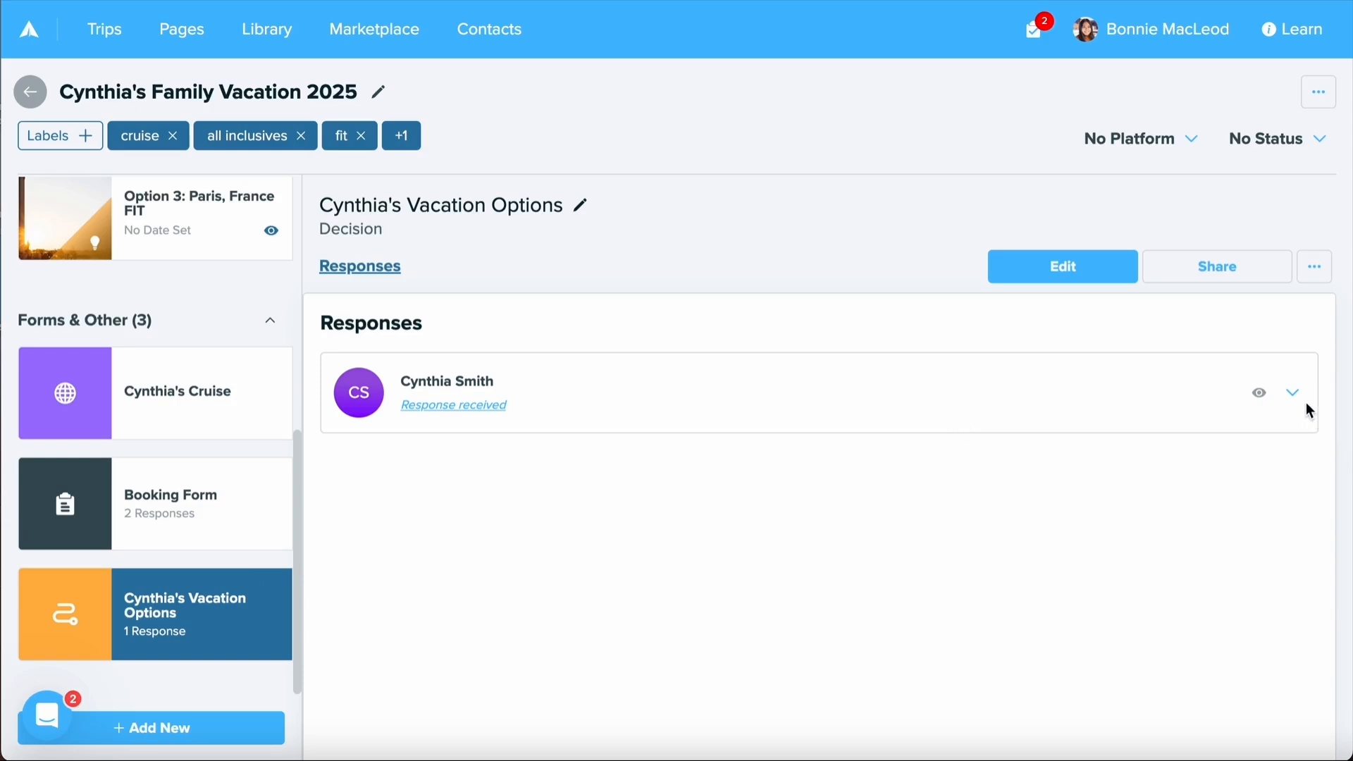
left_click(1292, 393)
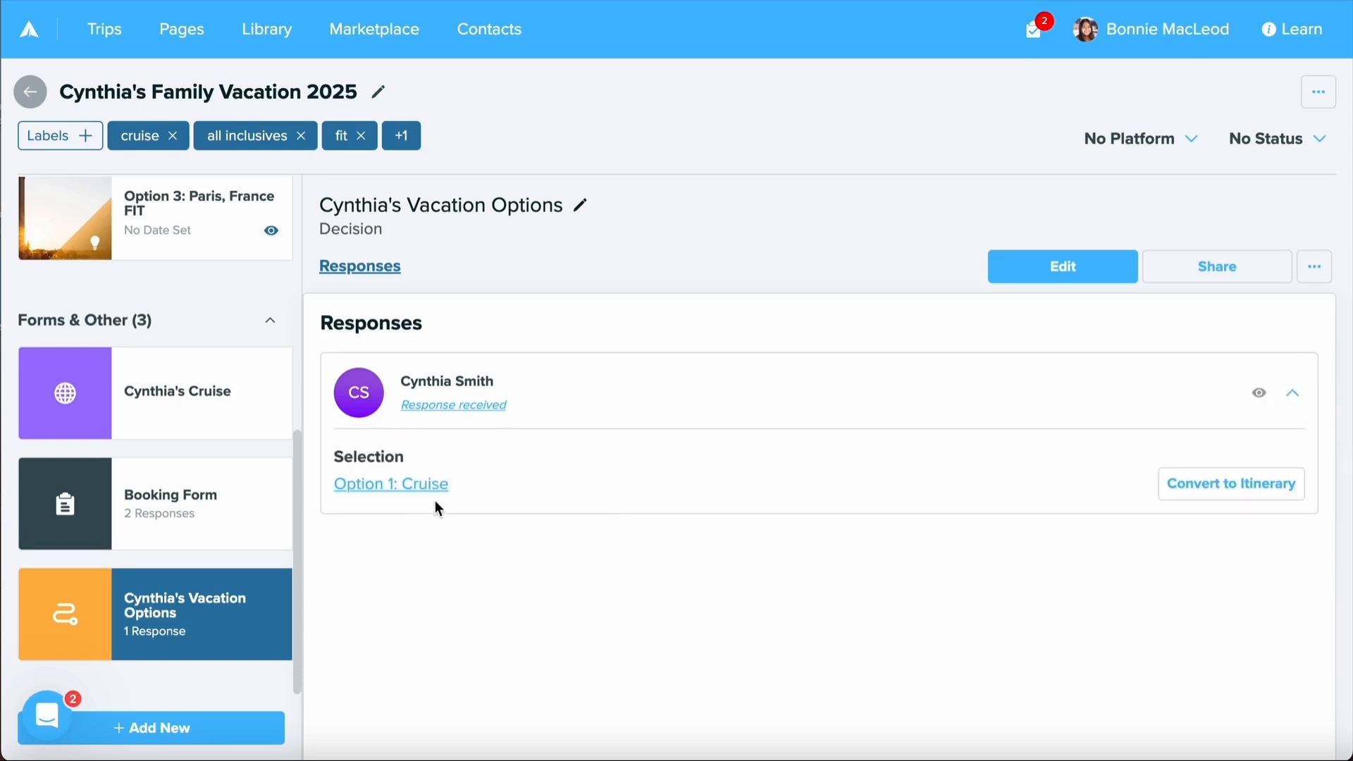
mouse_move(1236, 510)
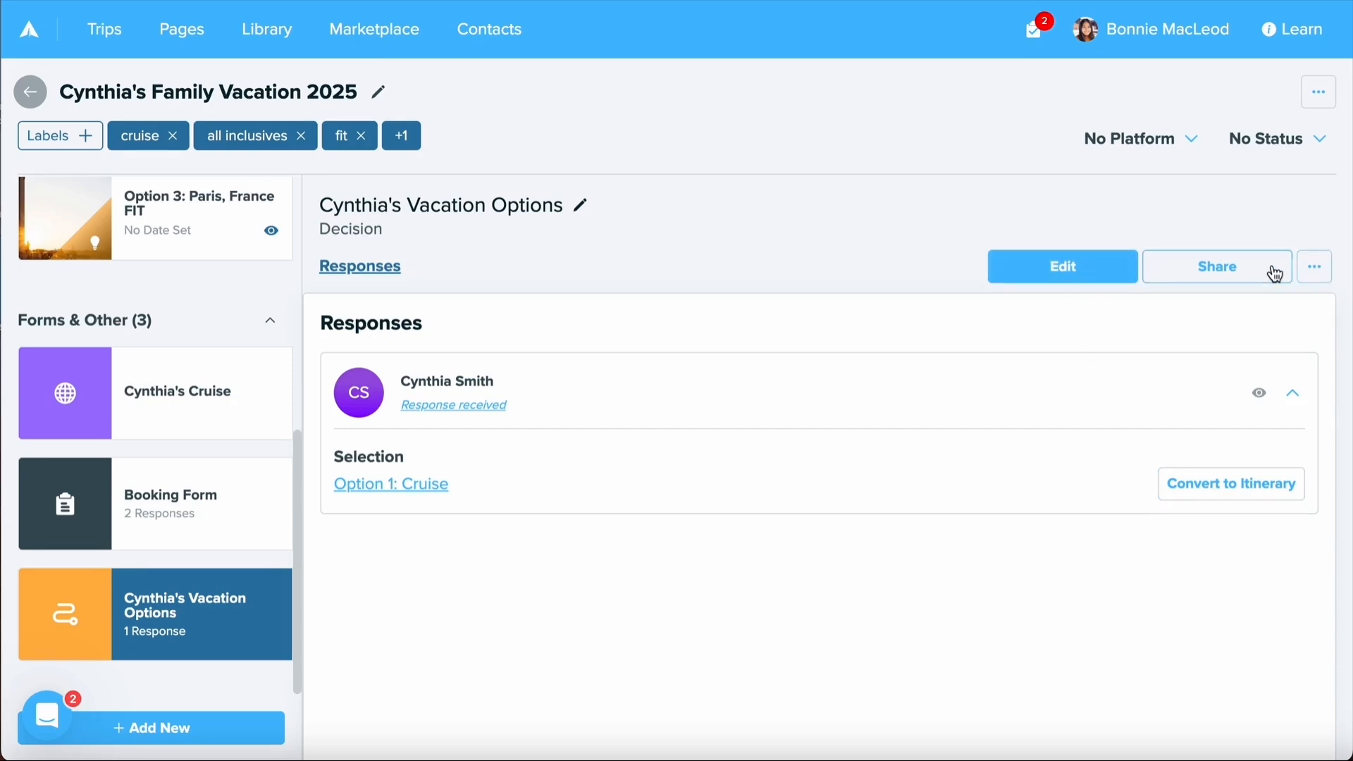
left_click(1315, 267)
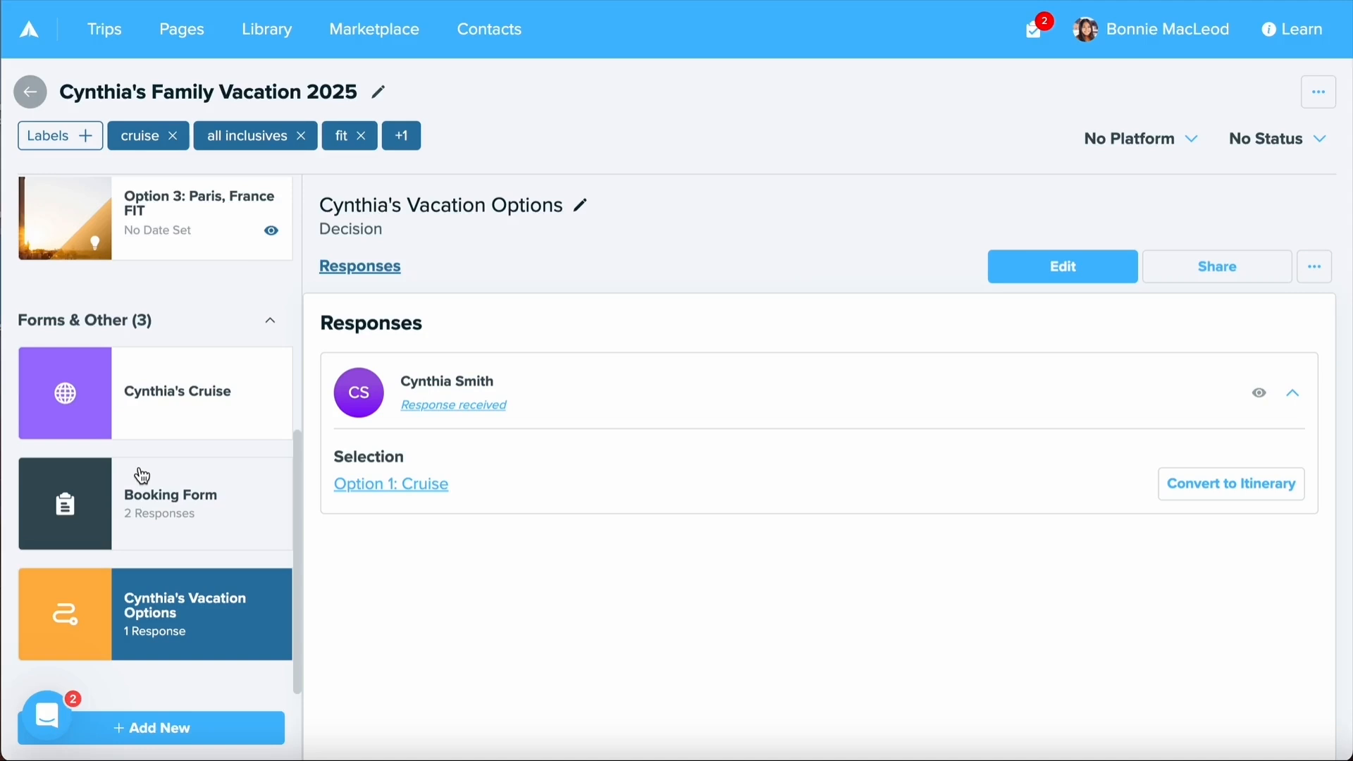
mouse_move(191, 727)
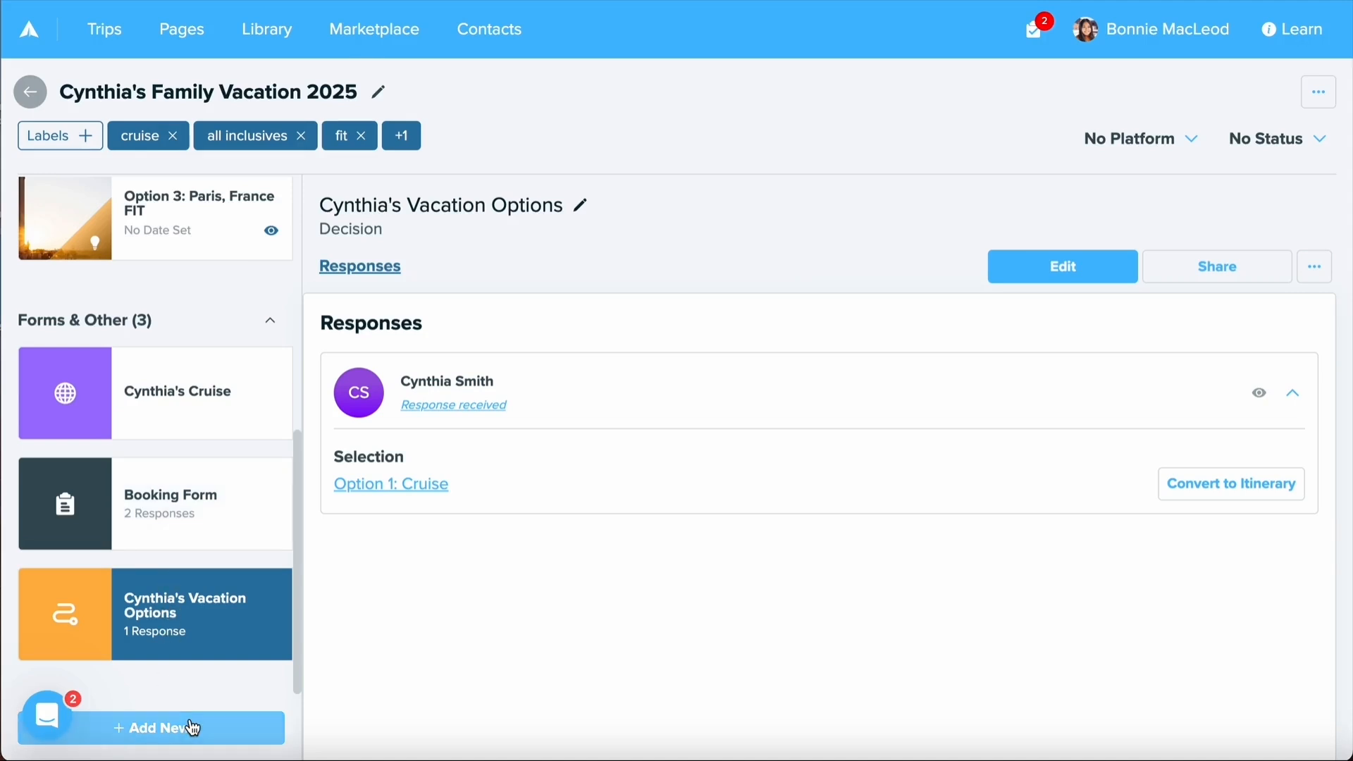
Review the + Add New item types, then open the help and chat panel
left_click(152, 727)
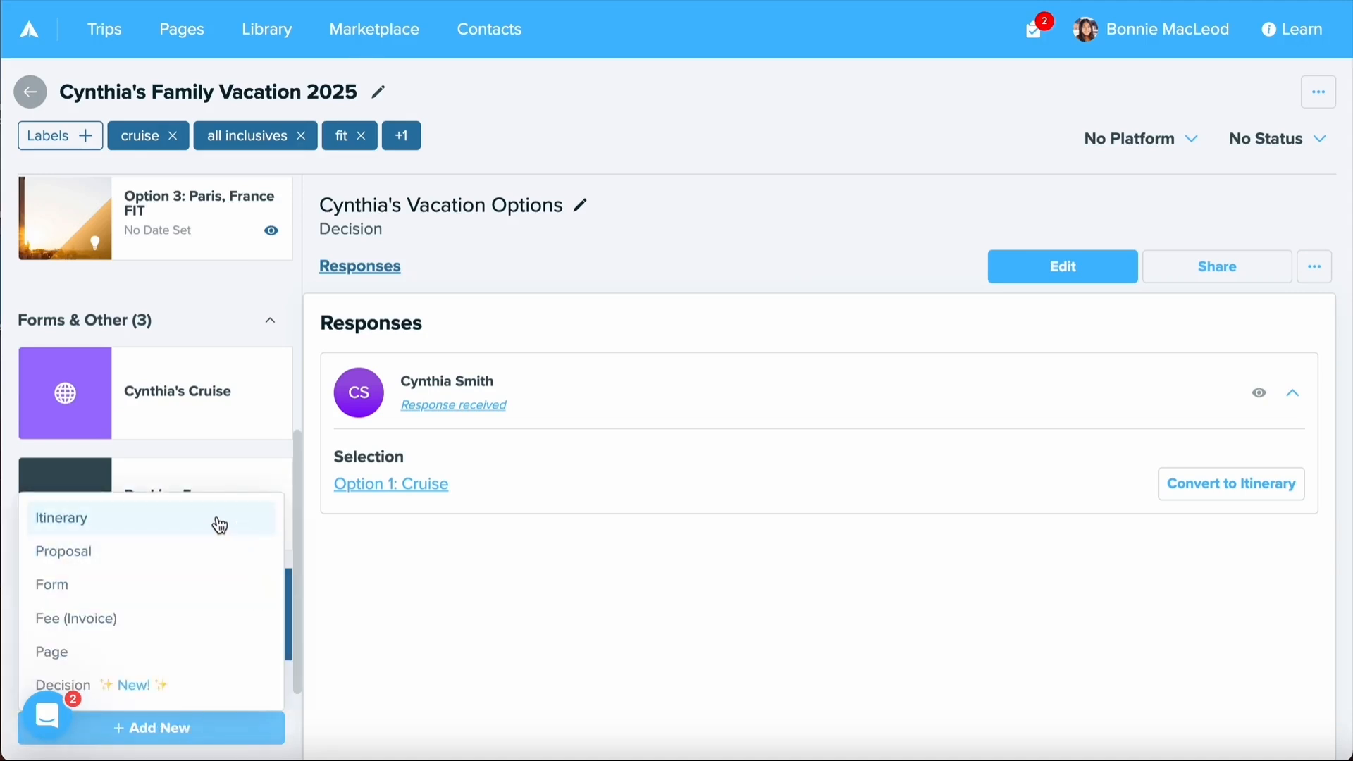
mouse_move(246, 514)
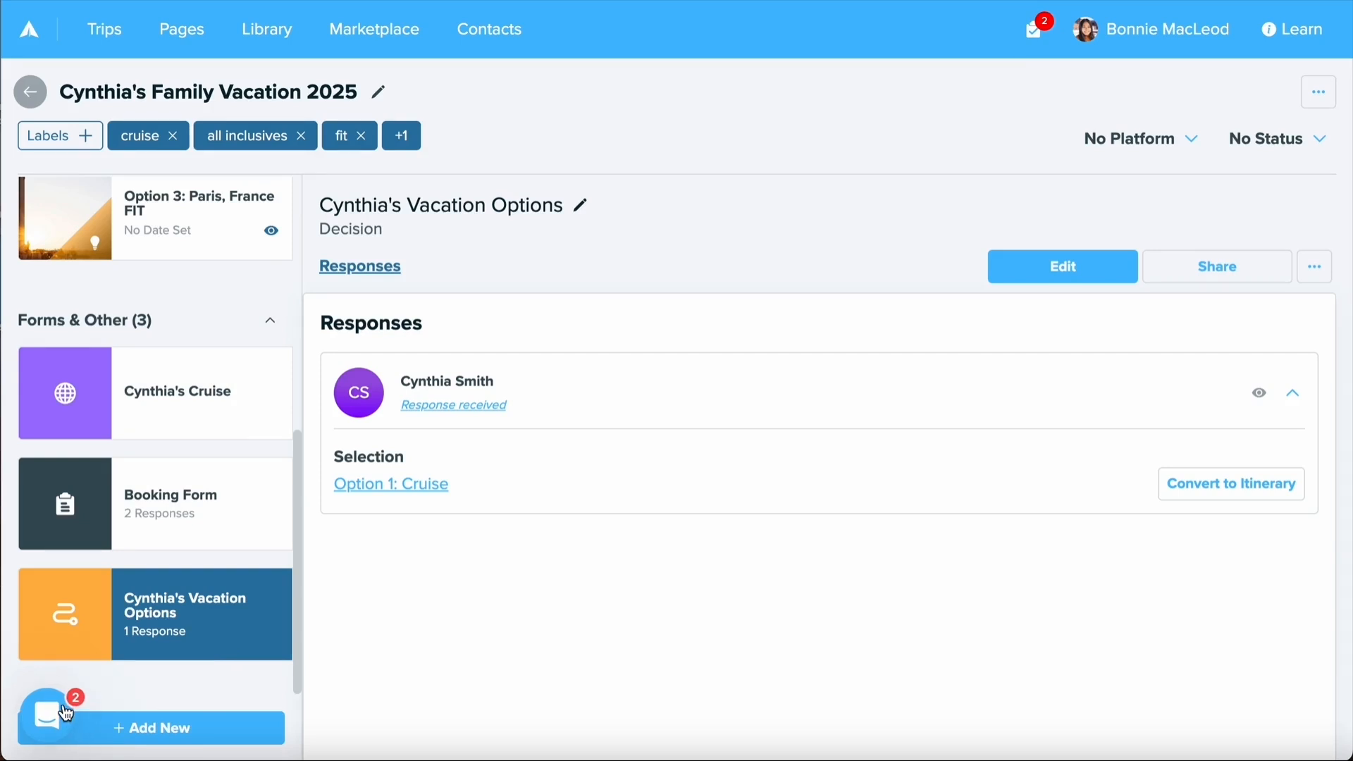
left_click(46, 713)
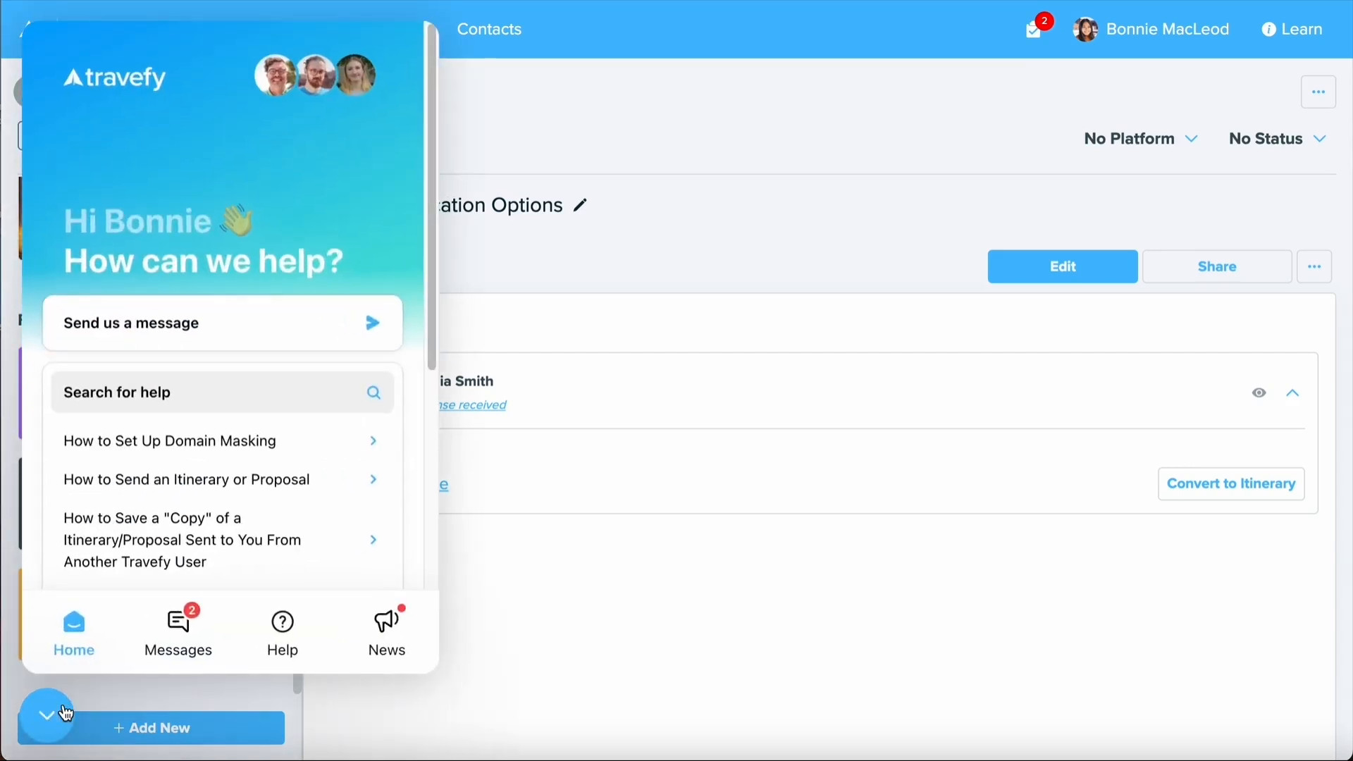
mouse_move(204, 350)
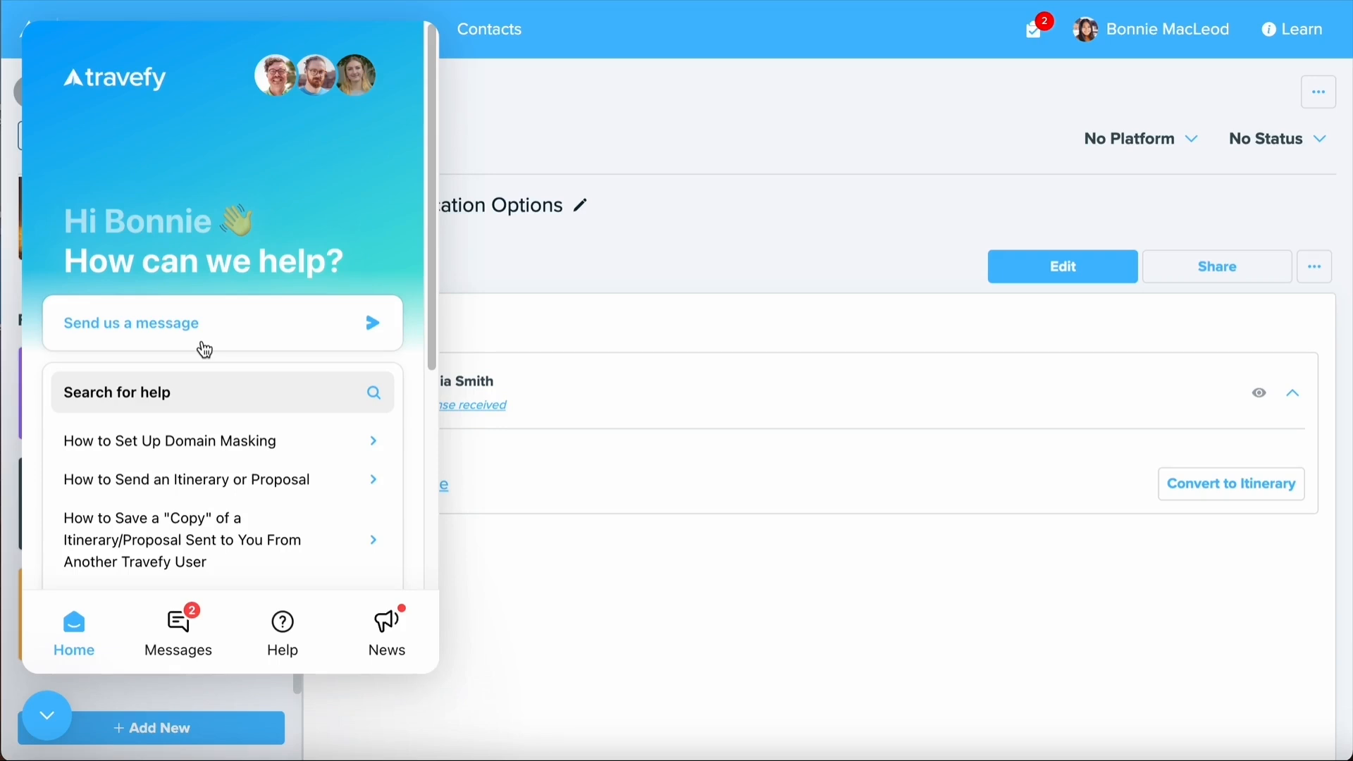